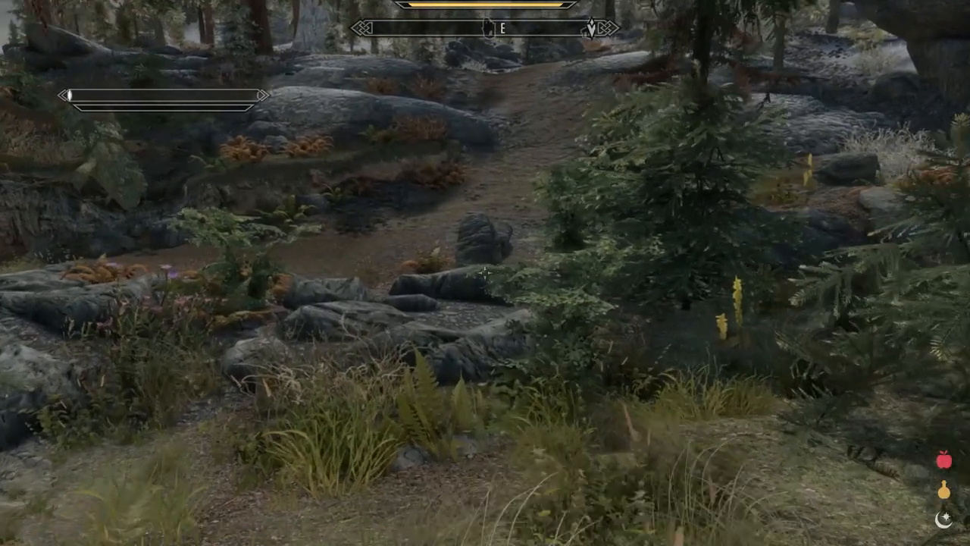
pyautogui.moveTo(485, 273)
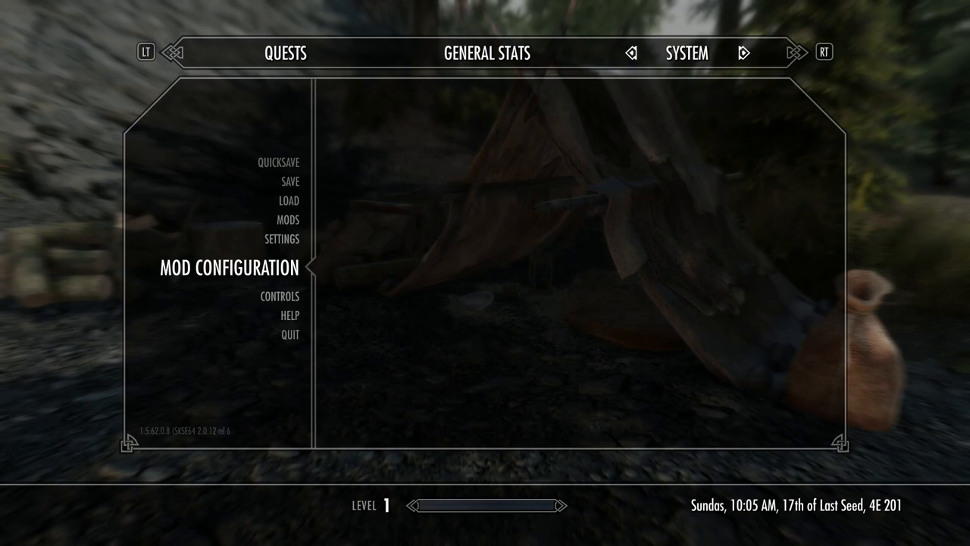
# Open Mod Configuration and look over the SkyUI settings page, then back out
pyautogui.click(226, 267)
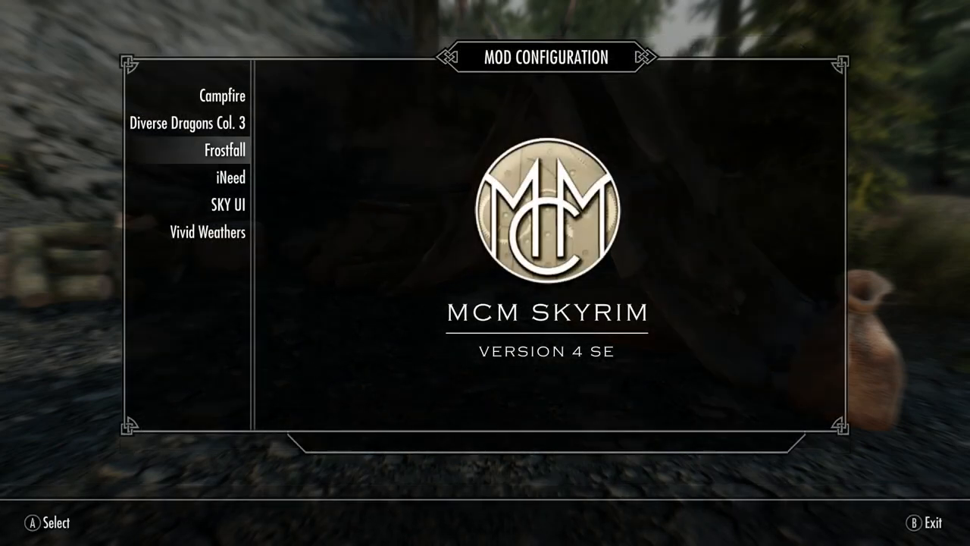
pyautogui.click(225, 205)
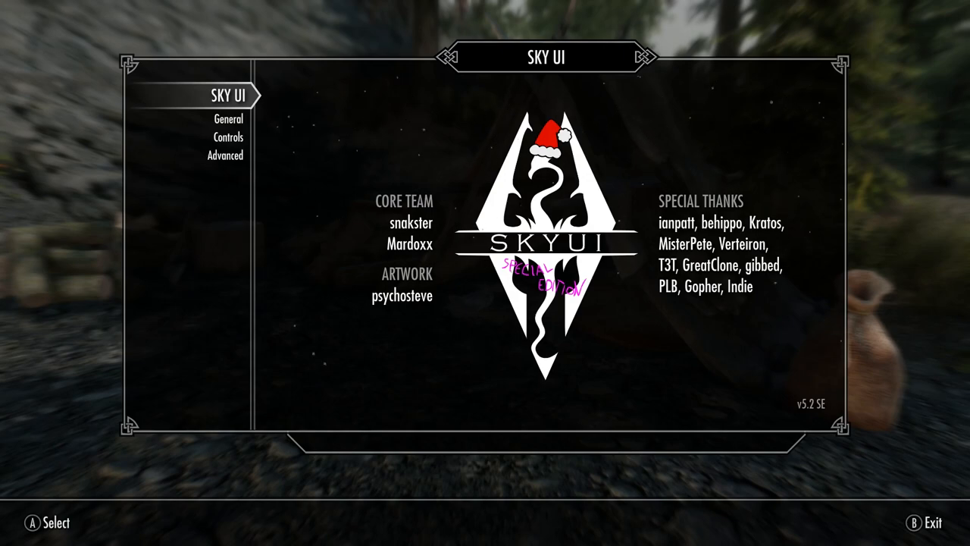
pyautogui.click(228, 119)
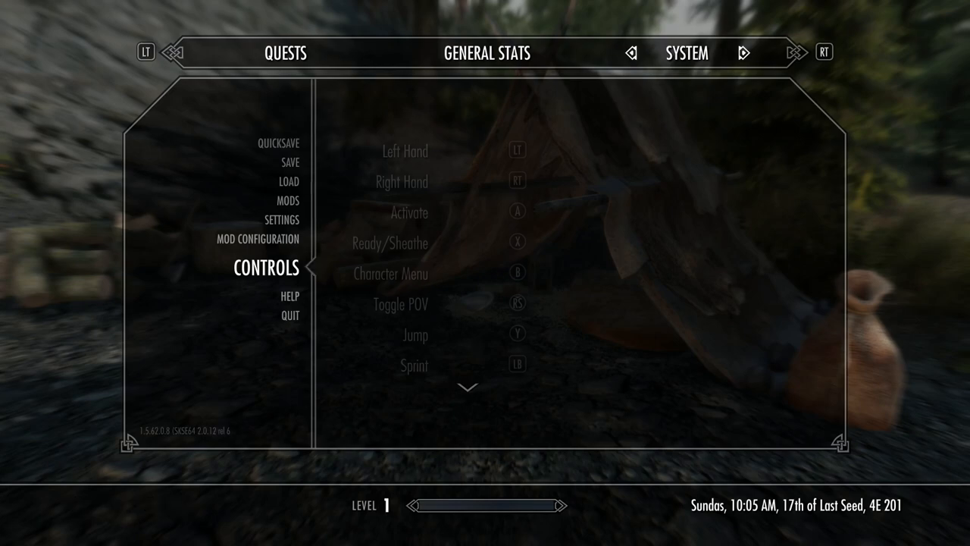
# Browse the Frostfall settings sections, then close the menus and resume play
pyautogui.click(257, 239)
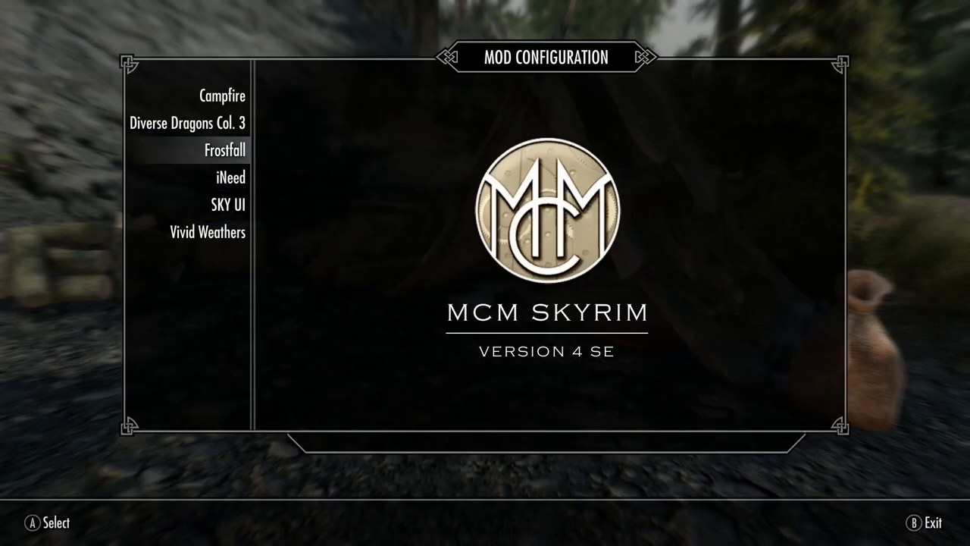
pyautogui.click(224, 151)
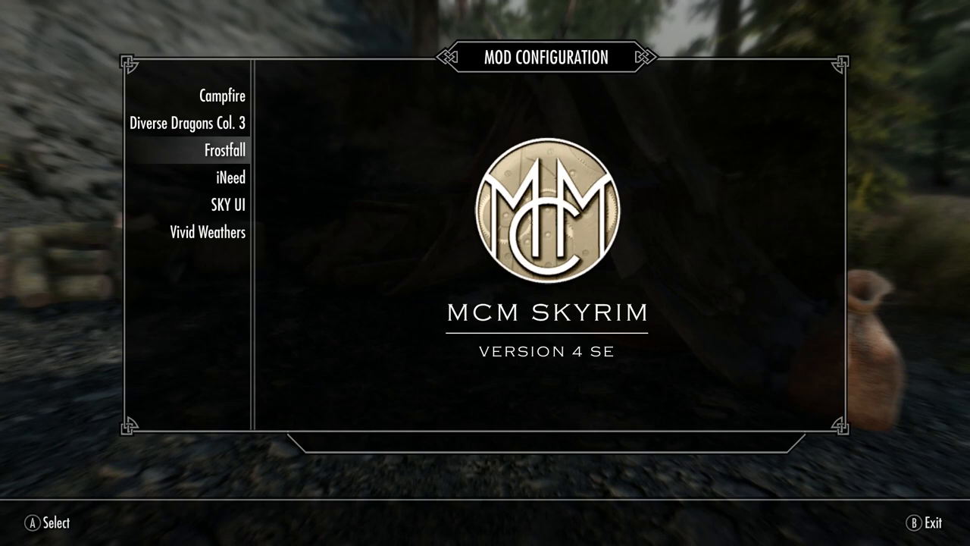
pyautogui.click(224, 150)
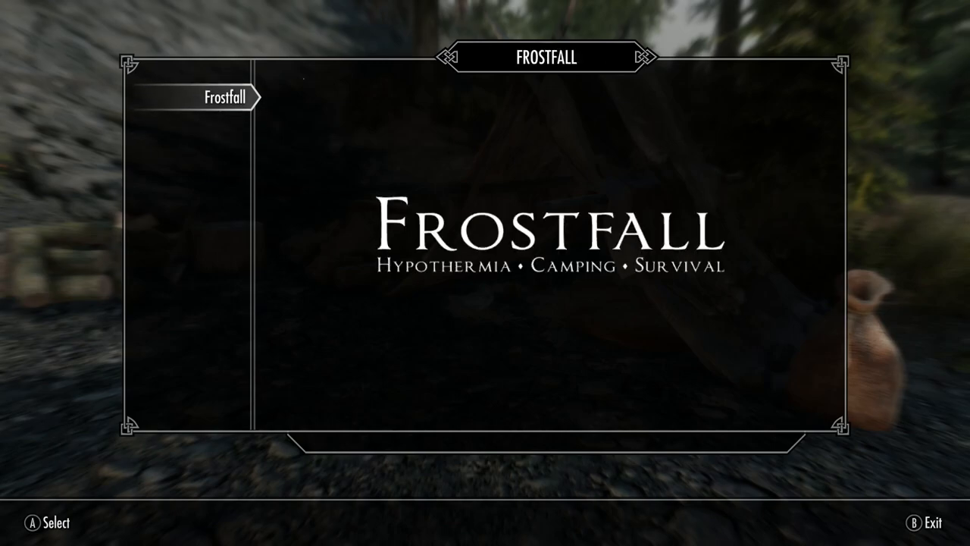
pyautogui.click(229, 97)
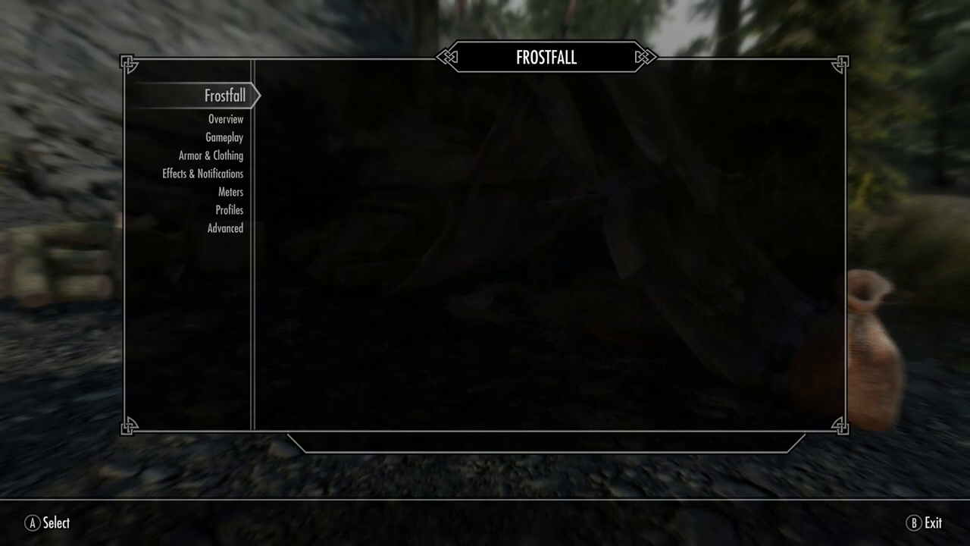
pyautogui.press('b')
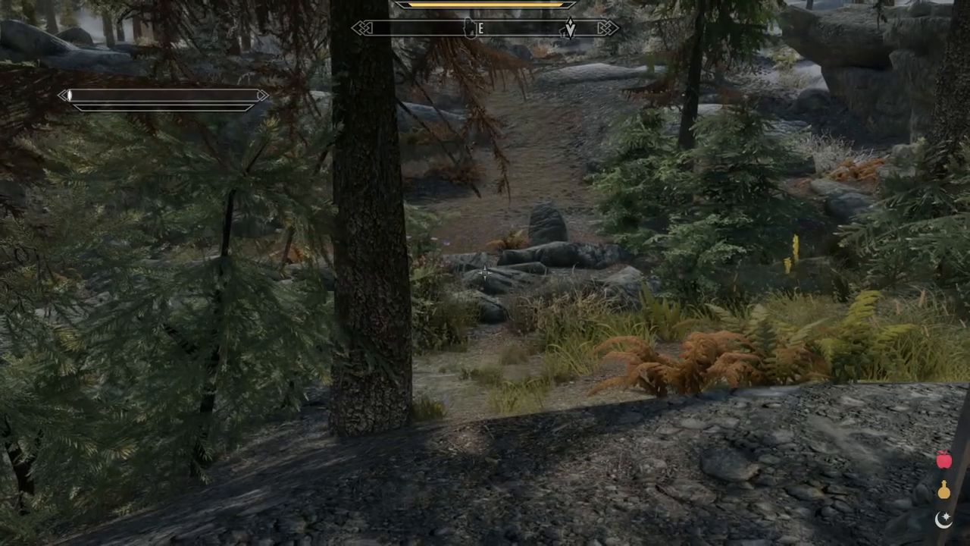
# From the pause menu, view the MODS load order, then quit to the desktop
pyautogui.press('j')
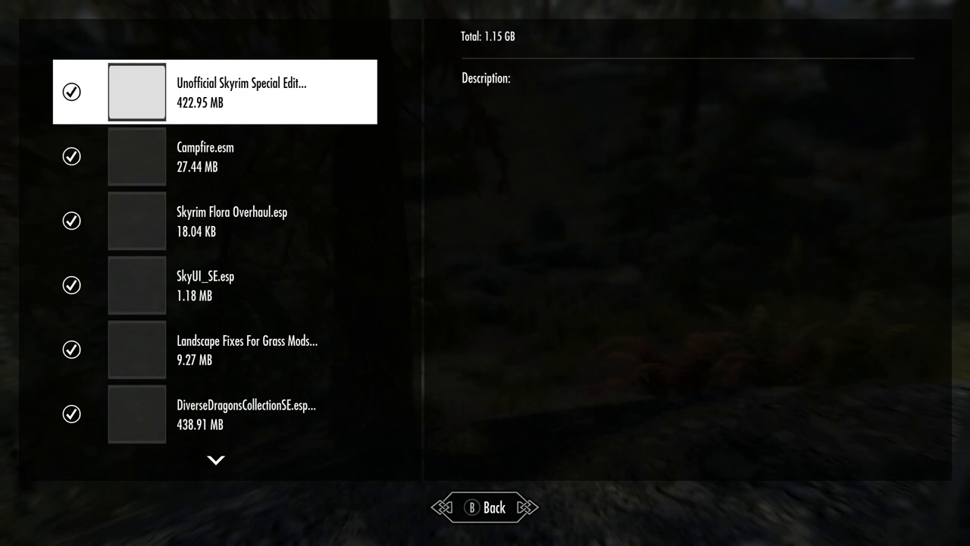
pyautogui.click(485, 507)
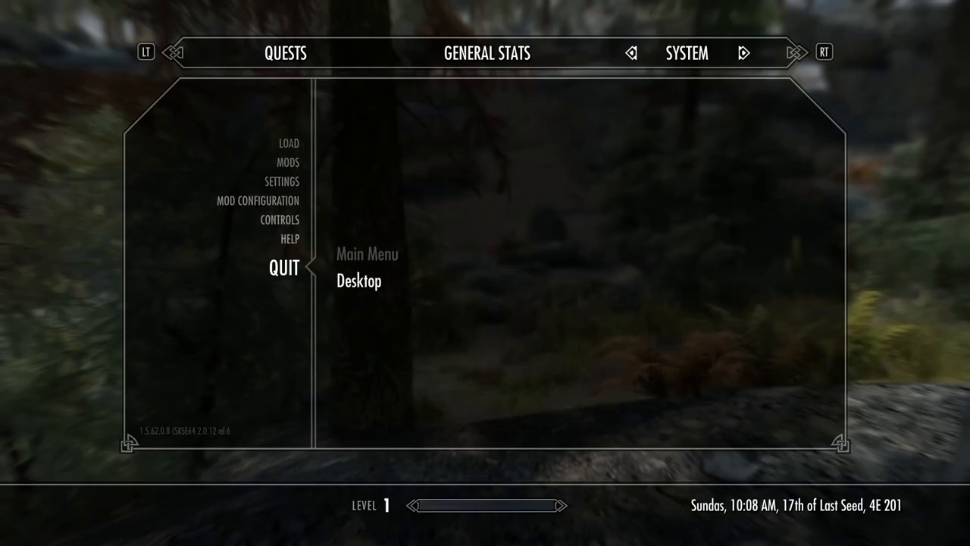
pyautogui.click(358, 280)
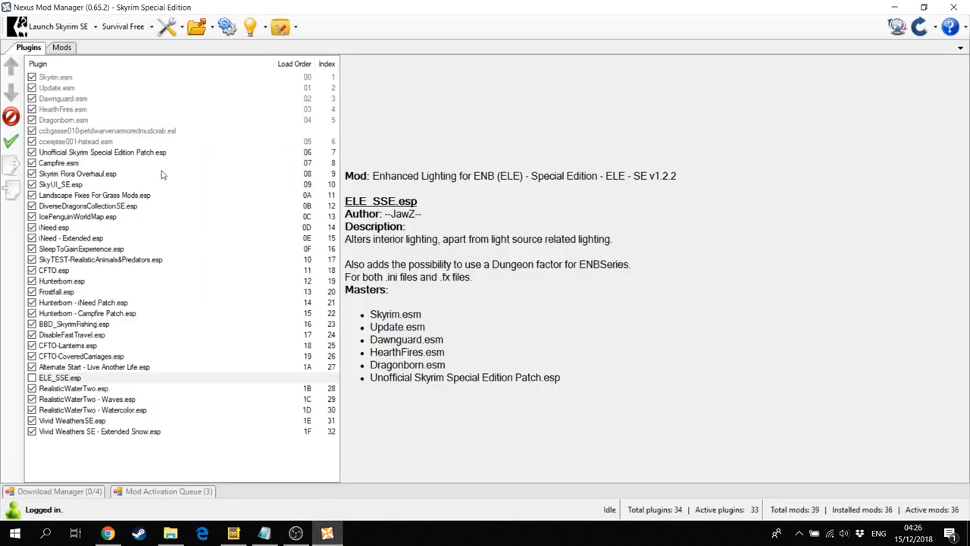
pyautogui.moveTo(118, 169)
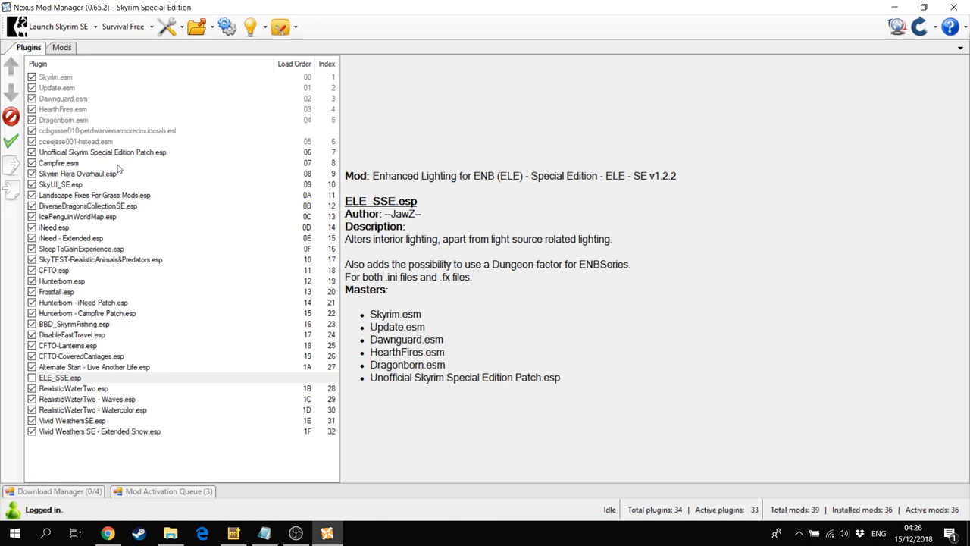
pyautogui.moveTo(229, 369)
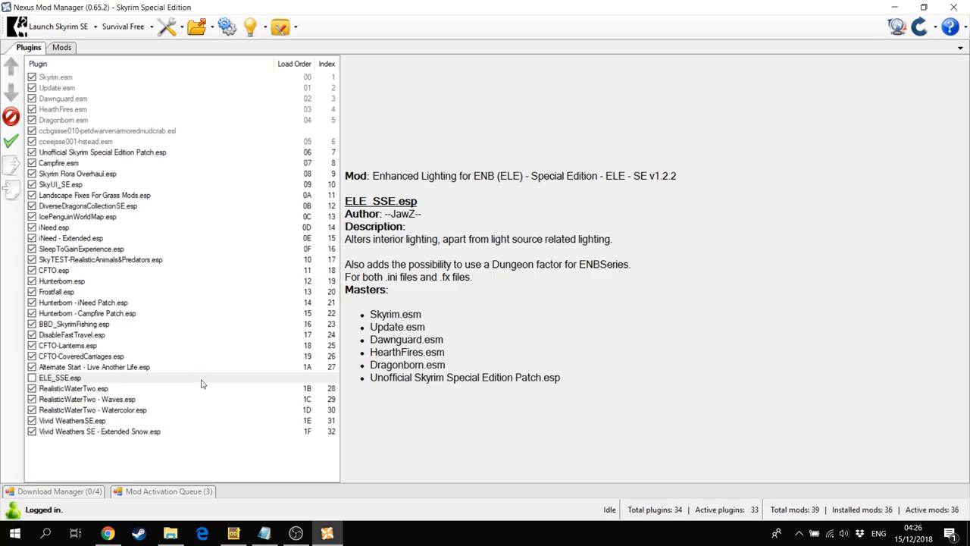
pyautogui.click(234, 533)
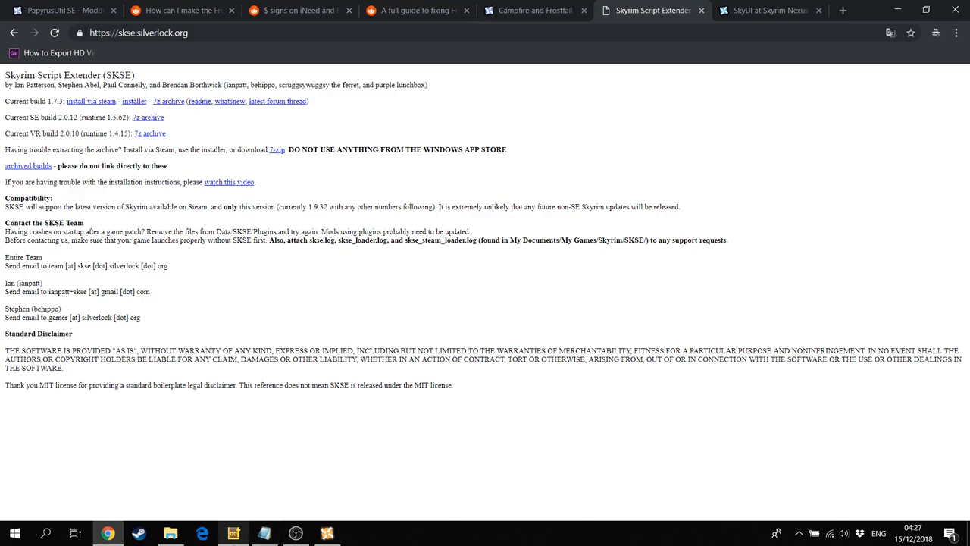
pyautogui.moveTo(128, 465)
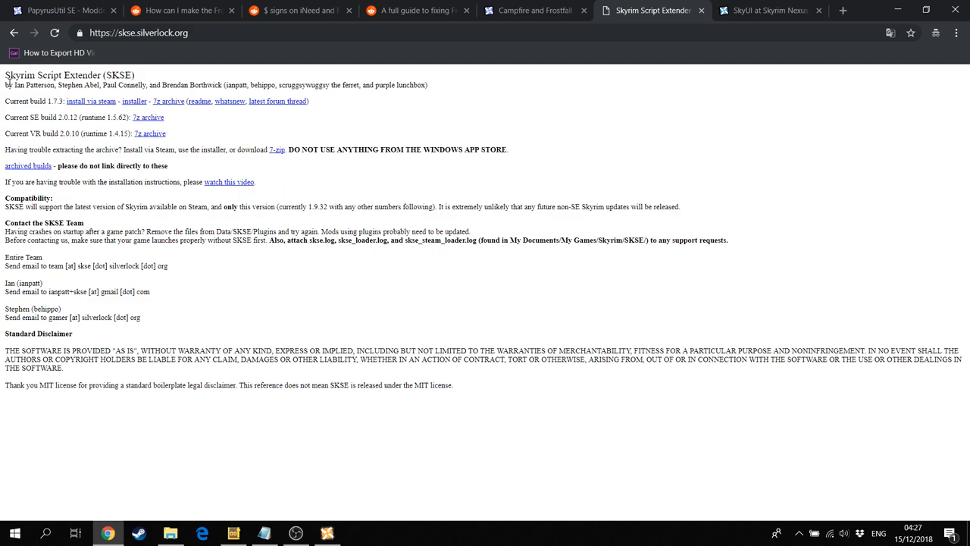
# Select the SKSE heading on skse.silverlock.org, then clear the selection
pyautogui.tripleClick(68, 76)
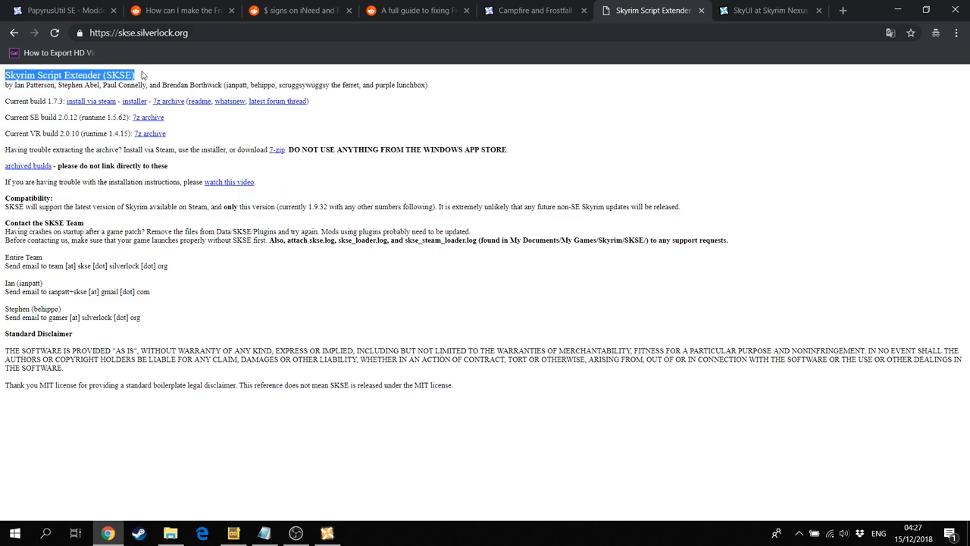
pyautogui.click(64, 373)
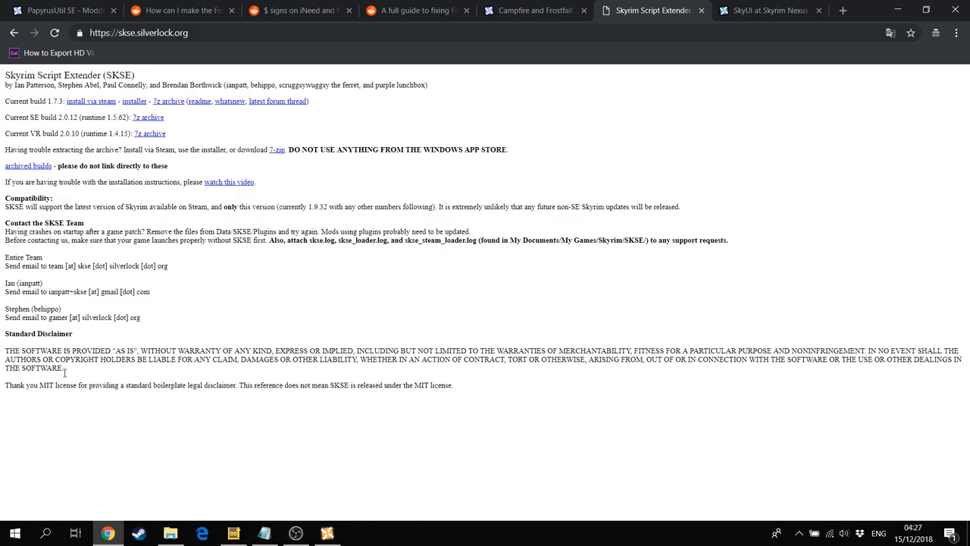
pyautogui.moveTo(280, 377)
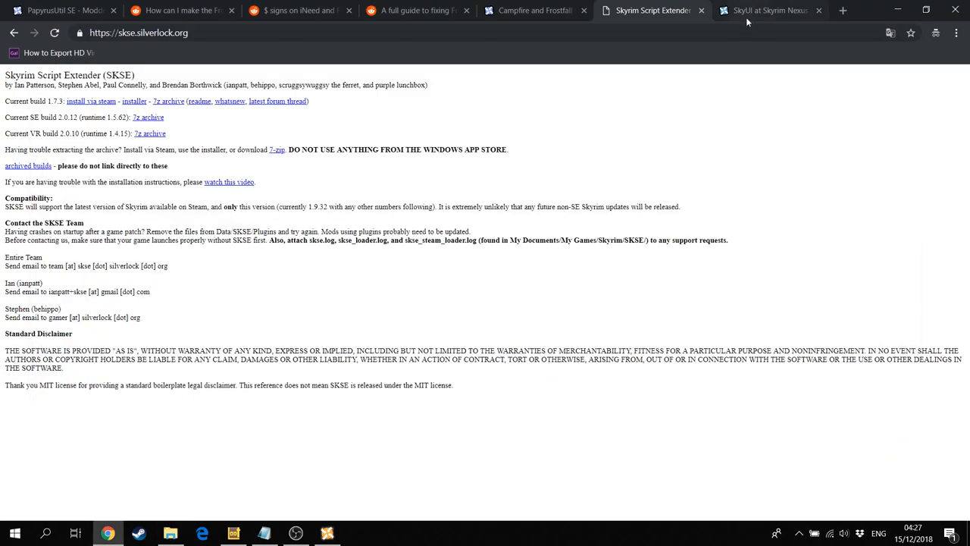
# Move between the SkyUI page and search results, scrolling down to the description and install steps
pyautogui.click(769, 10)
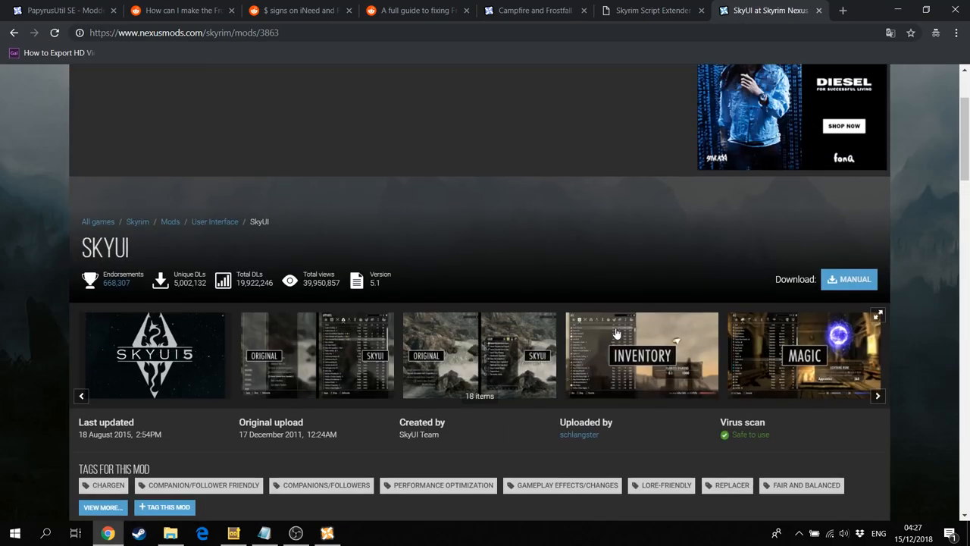
pyautogui.scroll(-3)
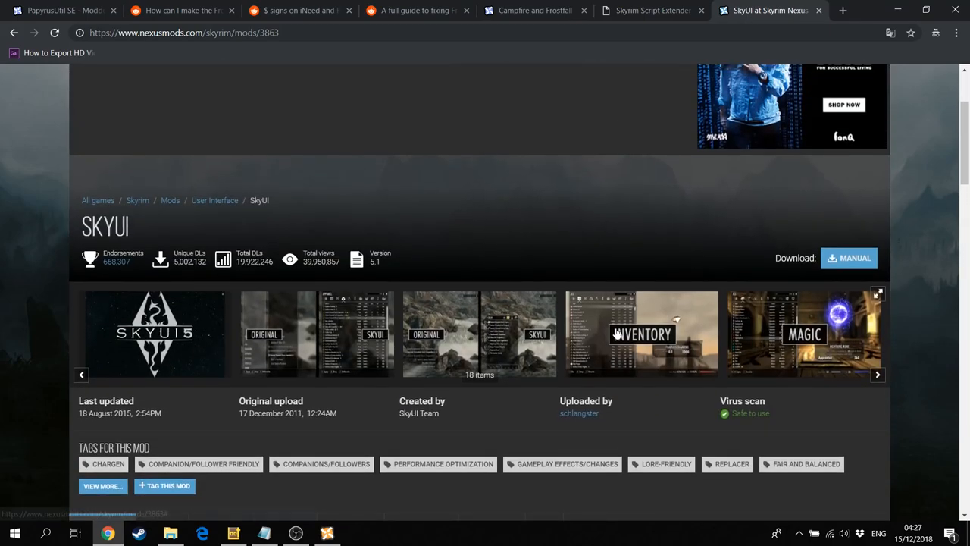
pyautogui.click(641, 333)
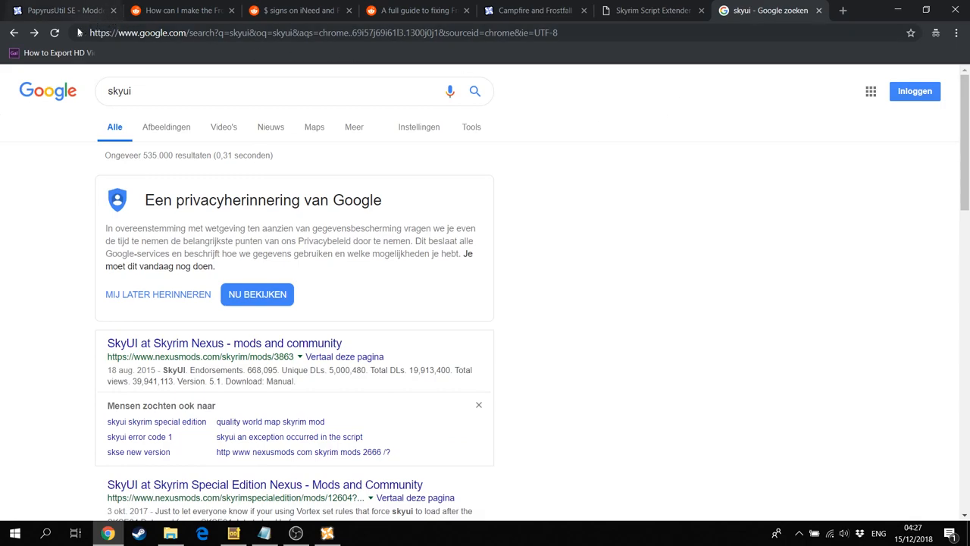
pyautogui.click(224, 342)
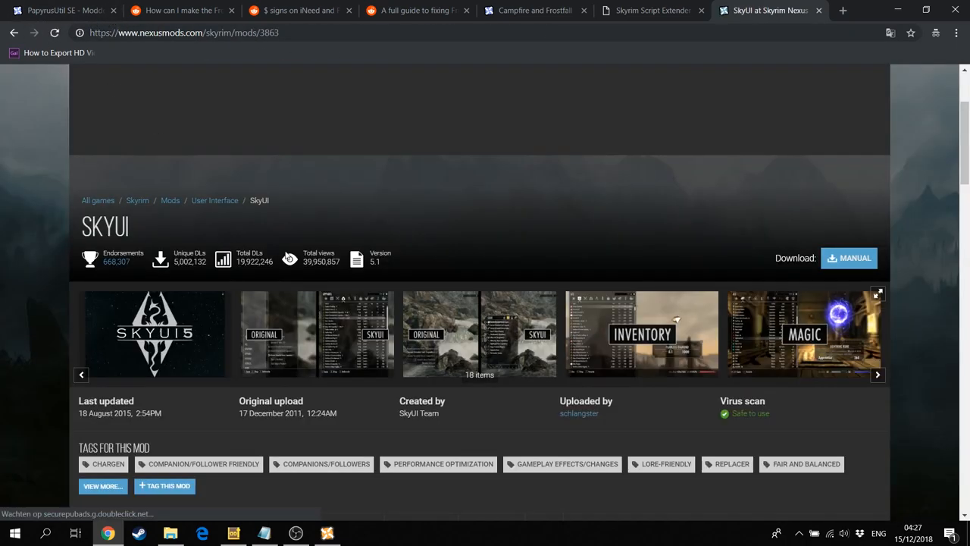
pyautogui.scroll(-3)
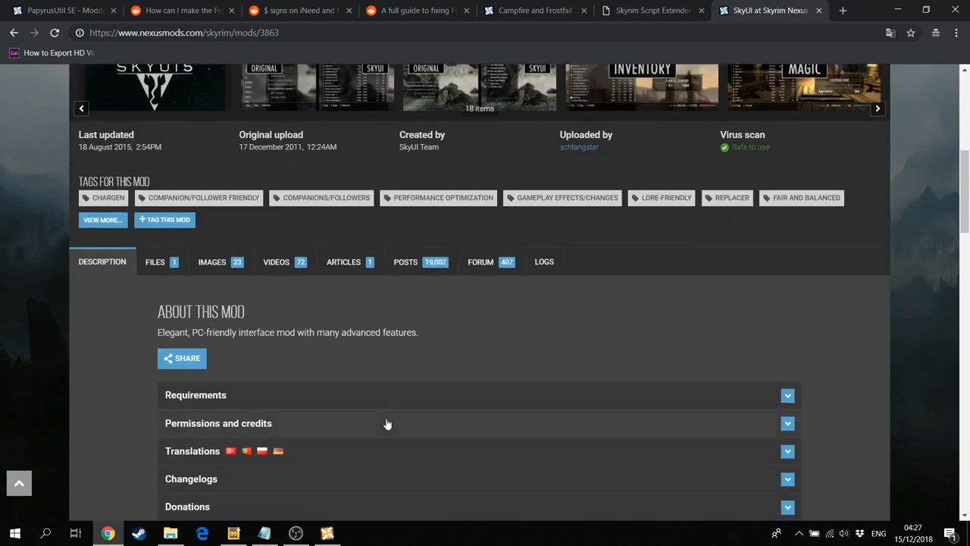
pyautogui.scroll(-3)
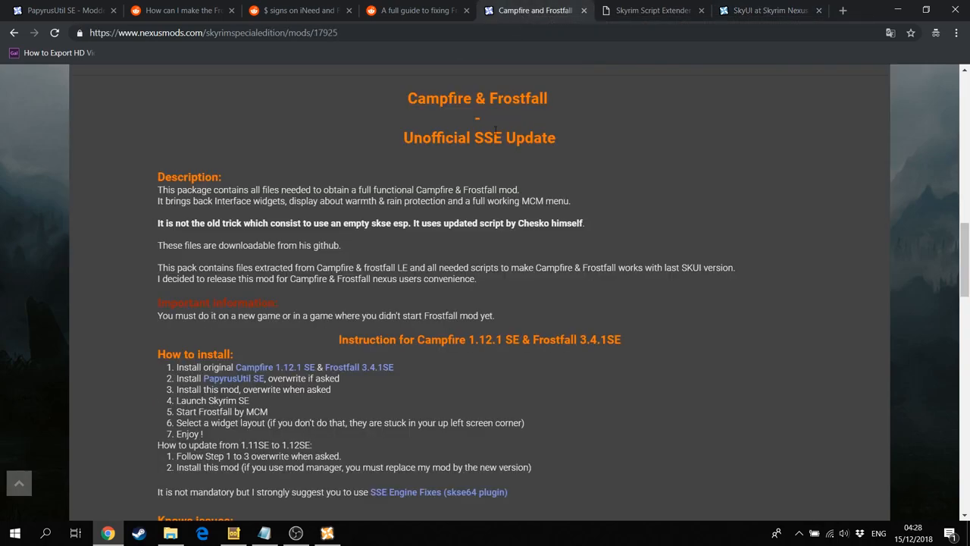
# Scroll the Campfire & Frostfall install steps and highlight steps 2 and 3
pyautogui.click(64, 10)
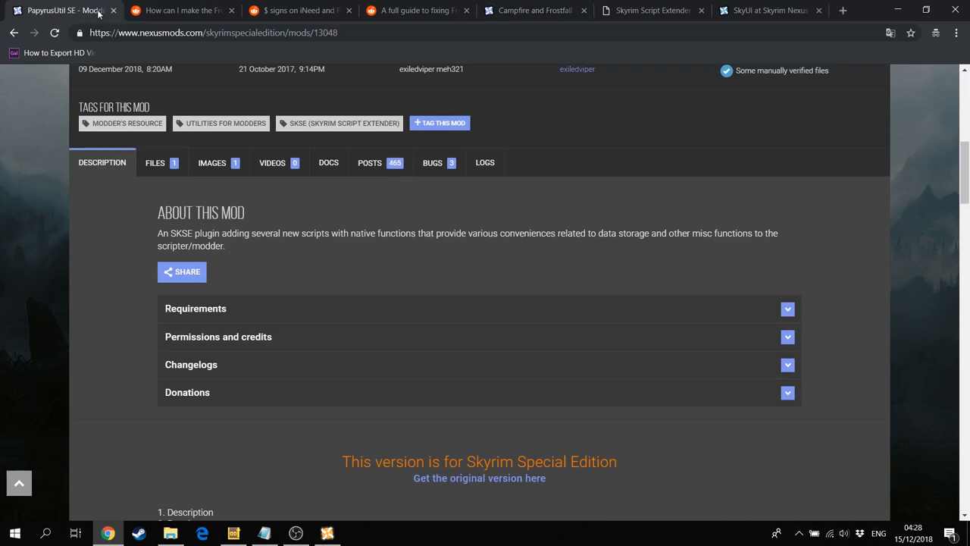
pyautogui.click(535, 10)
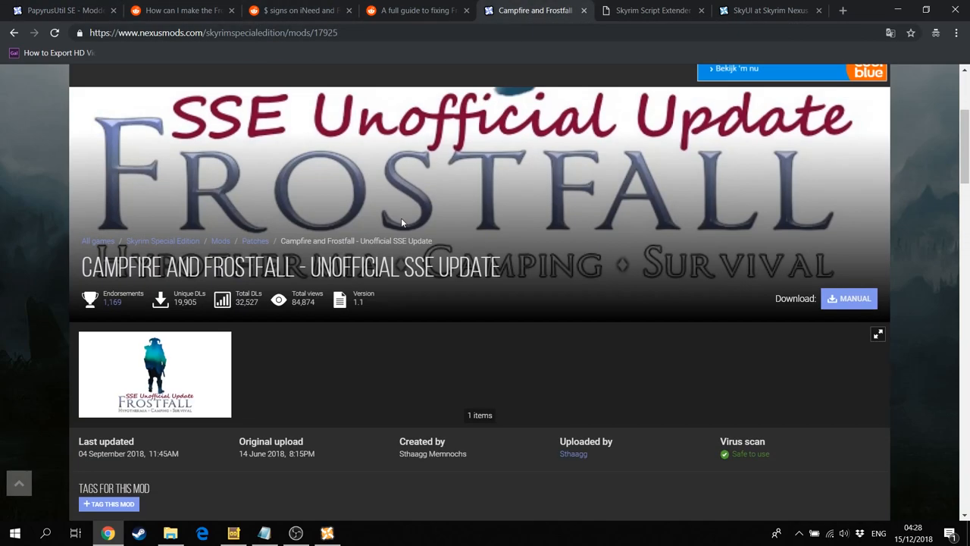
pyautogui.scroll(-3)
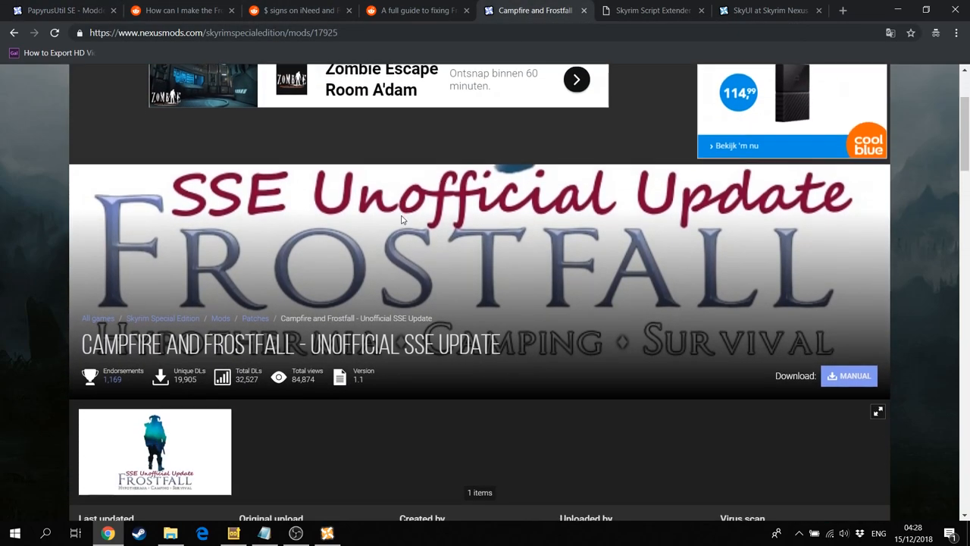
pyautogui.scroll(-3)
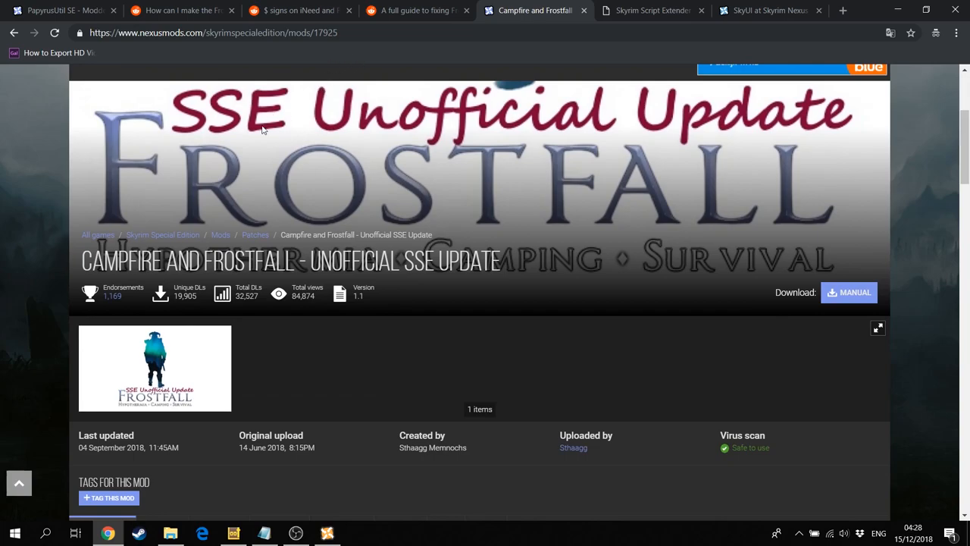
pyautogui.moveTo(527, 174)
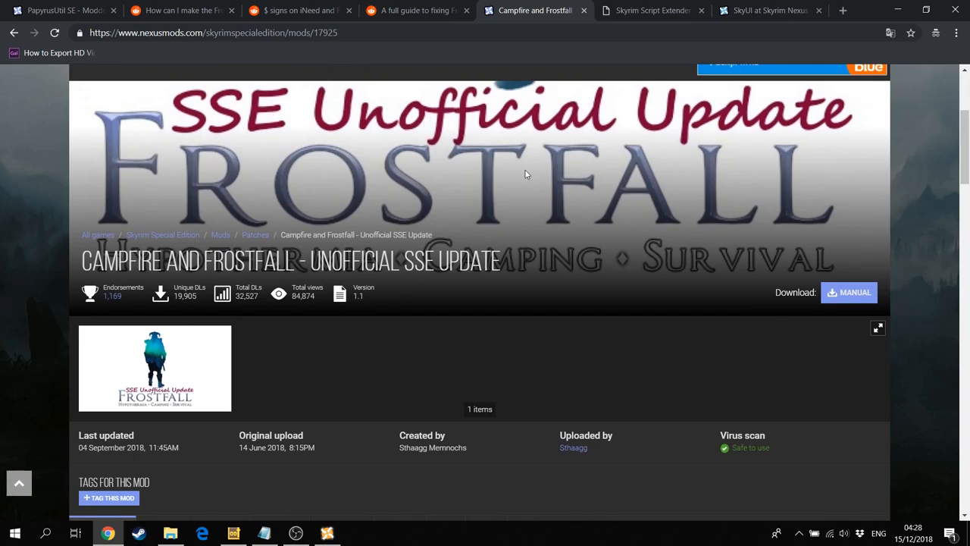
pyautogui.scroll(-3)
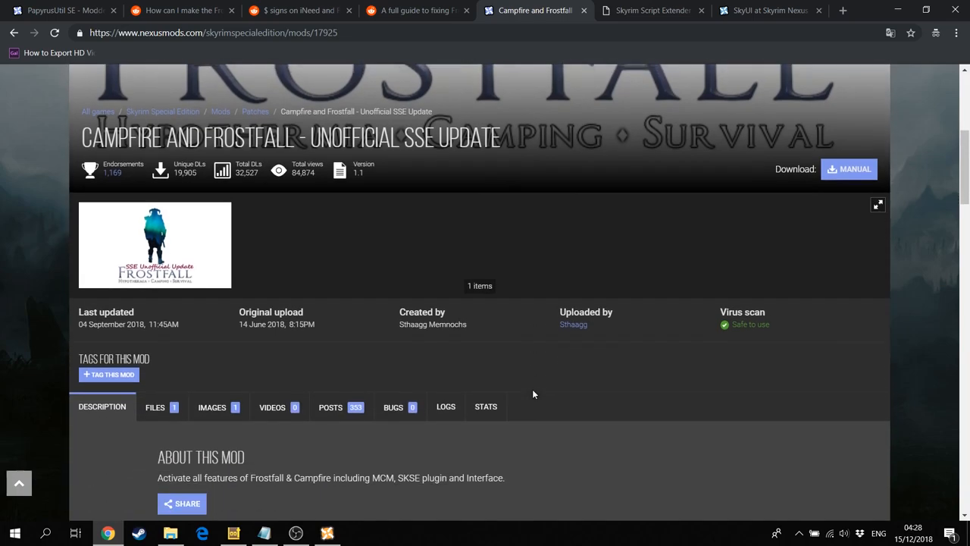
pyautogui.scroll(-3)
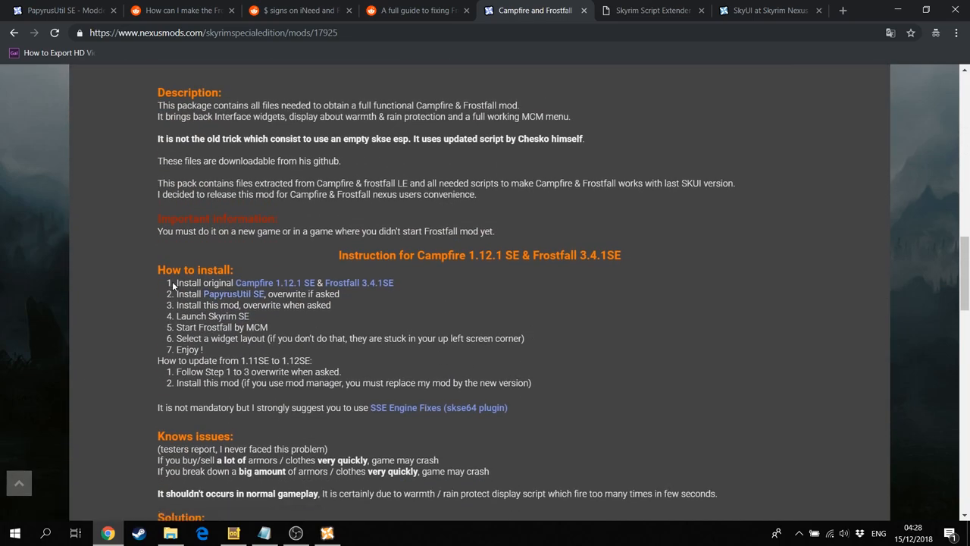
pyautogui.moveTo(176, 282); pyautogui.dragTo(281, 294)
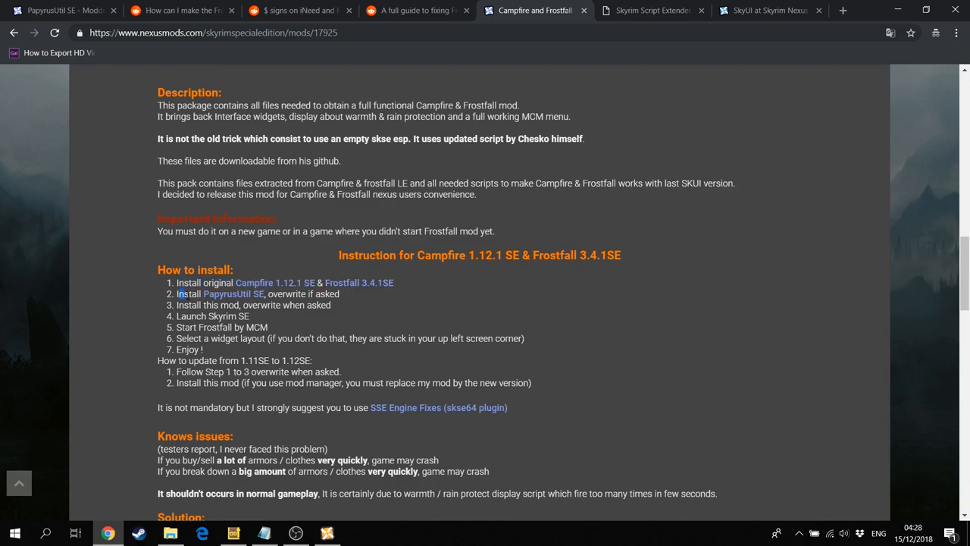
pyautogui.moveTo(177, 293); pyautogui.dragTo(303, 294)
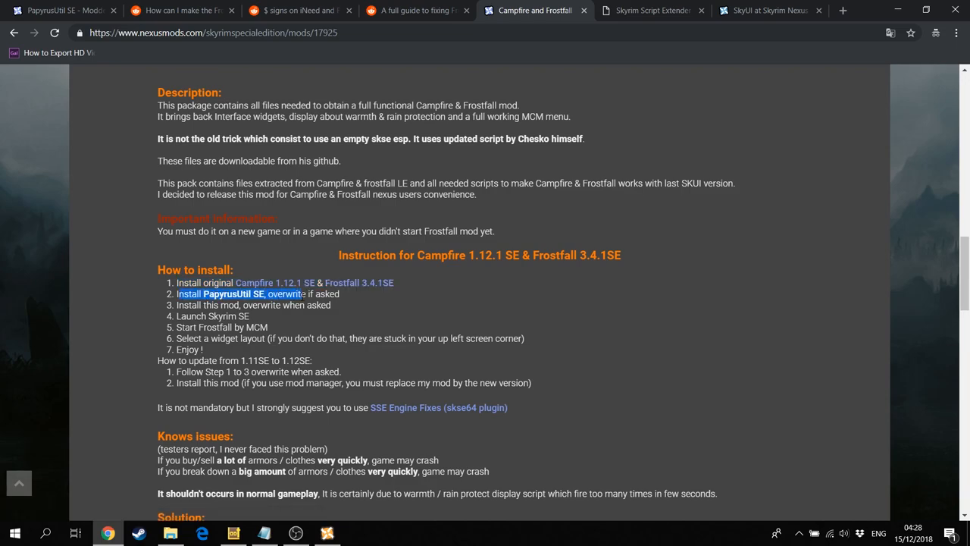
# Check the PapyrusUtil SE and SkyUI pages, reread the Frostfall description, then view the Reddit $-sign thread
pyautogui.click(61, 10)
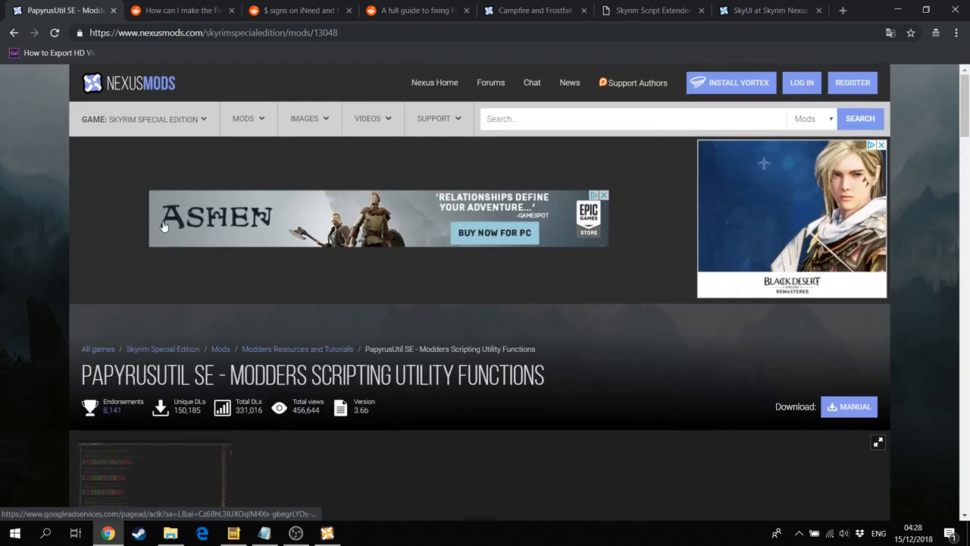
pyautogui.scroll(-3)
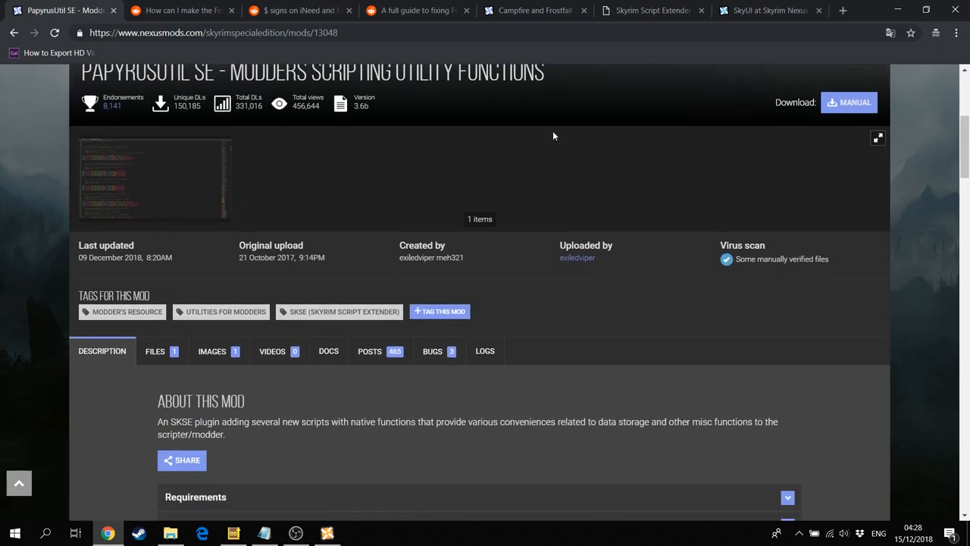
pyautogui.click(770, 10)
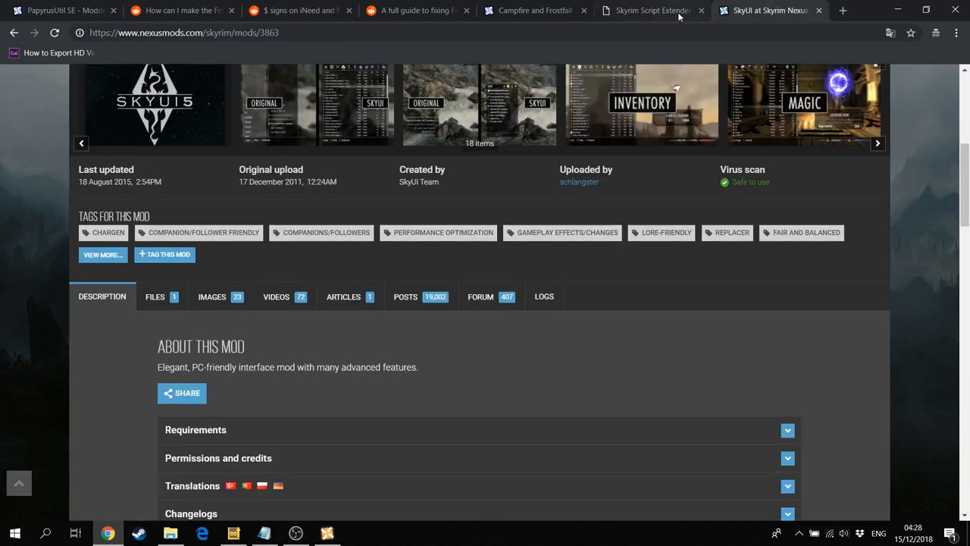
pyautogui.click(534, 10)
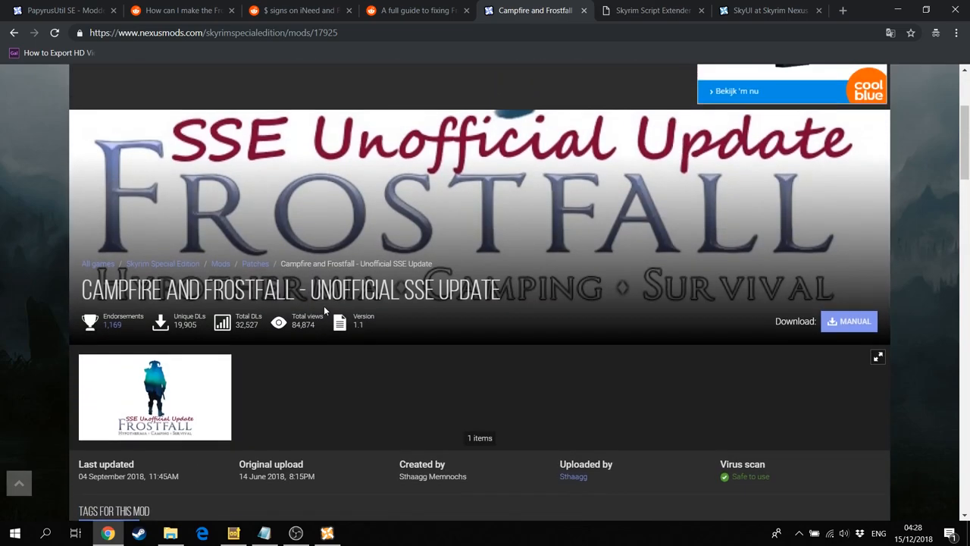
pyautogui.scroll(-3)
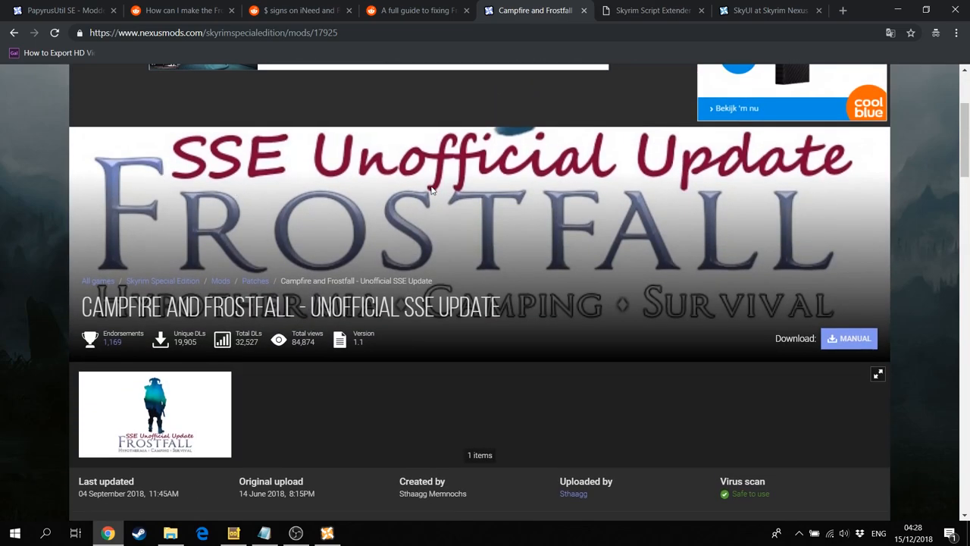
pyautogui.scroll(-3)
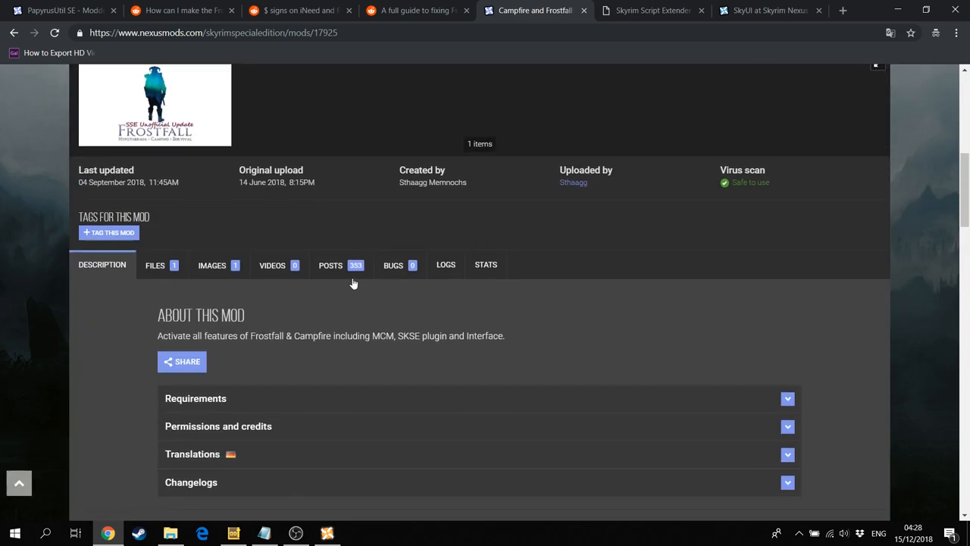
pyautogui.click(155, 264)
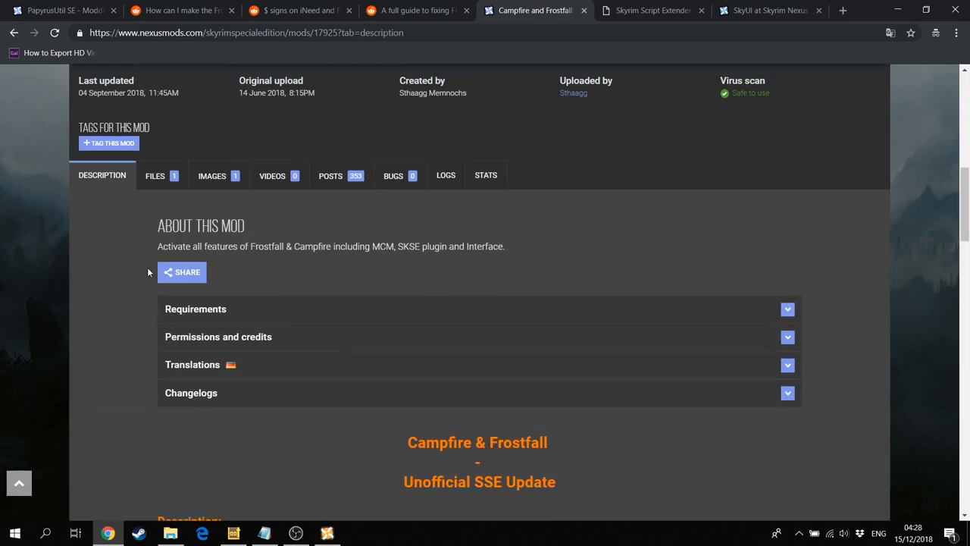
pyautogui.scroll(-3)
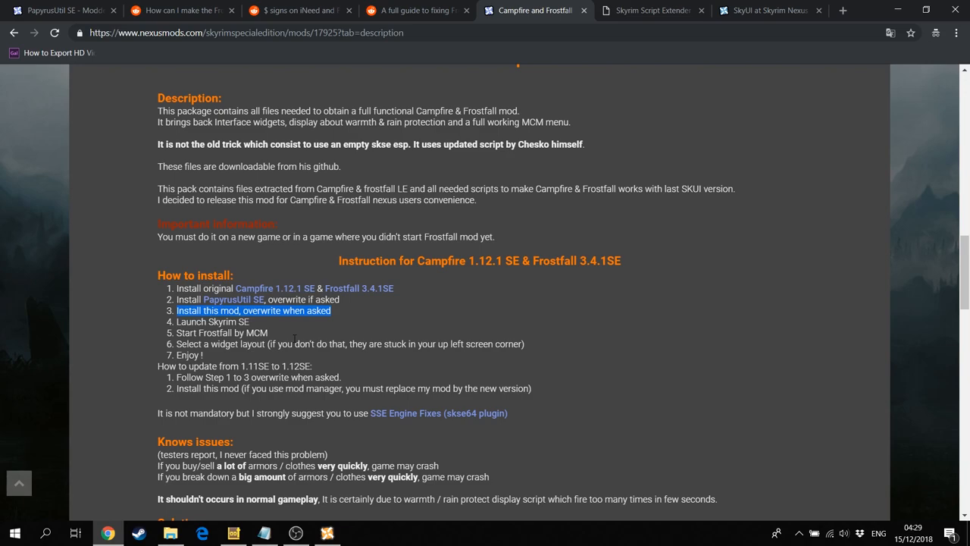
pyautogui.moveTo(304, 325)
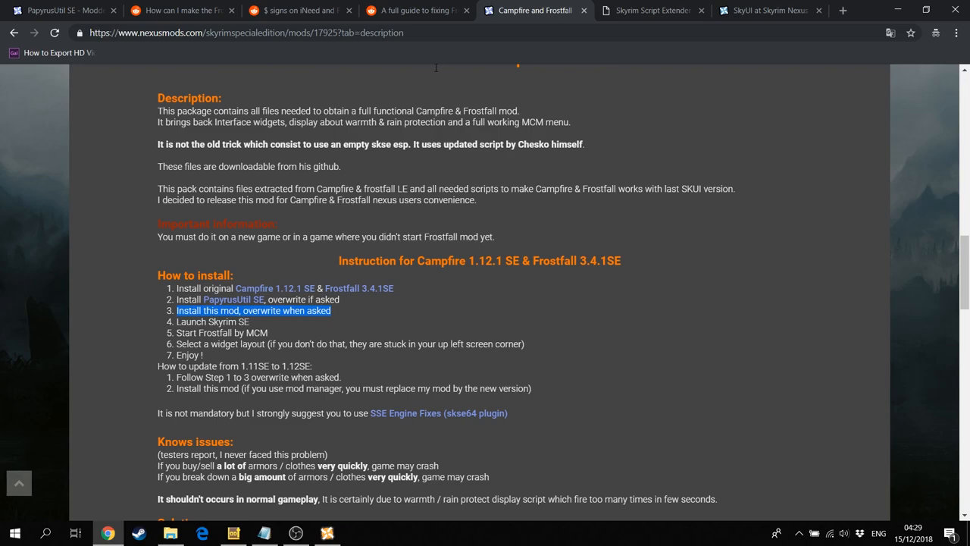
pyautogui.click(296, 10)
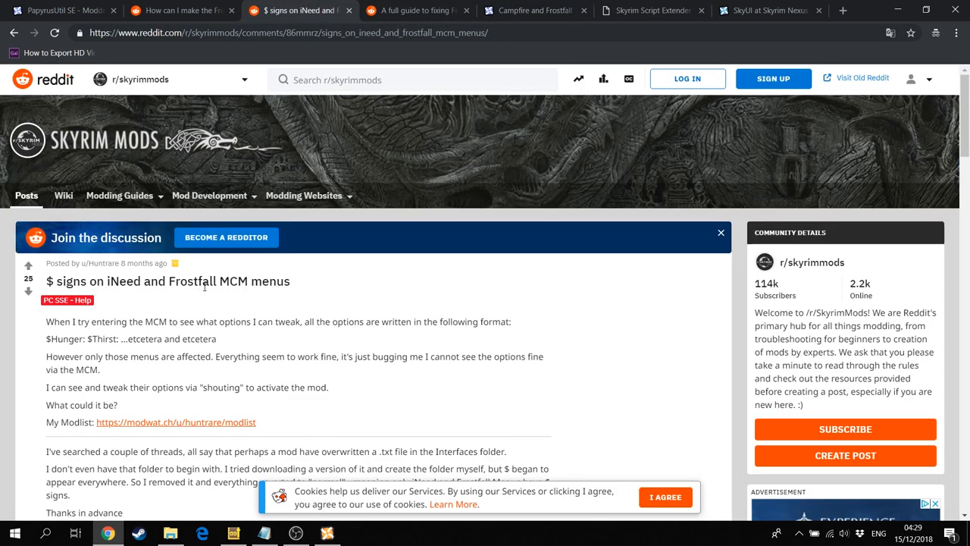
pyautogui.click(182, 11)
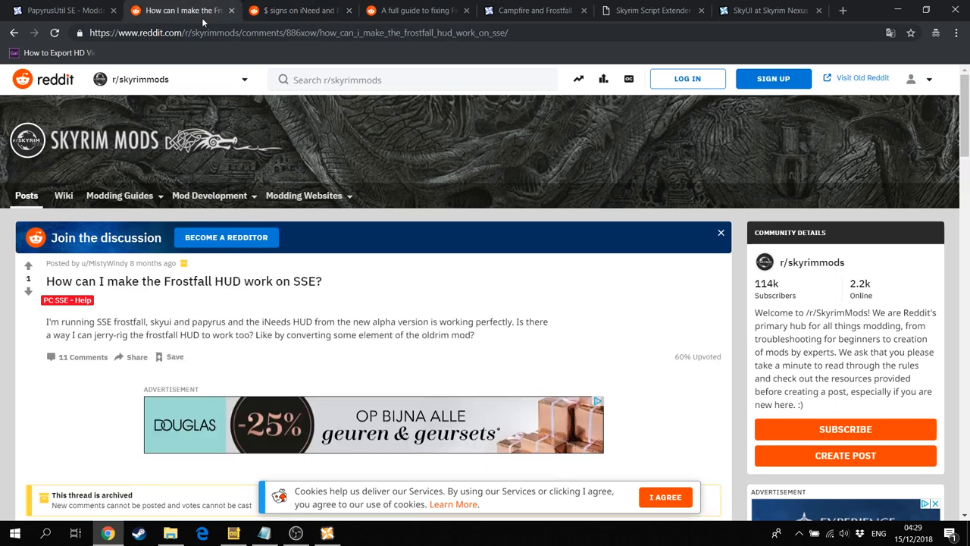
pyautogui.click(417, 10)
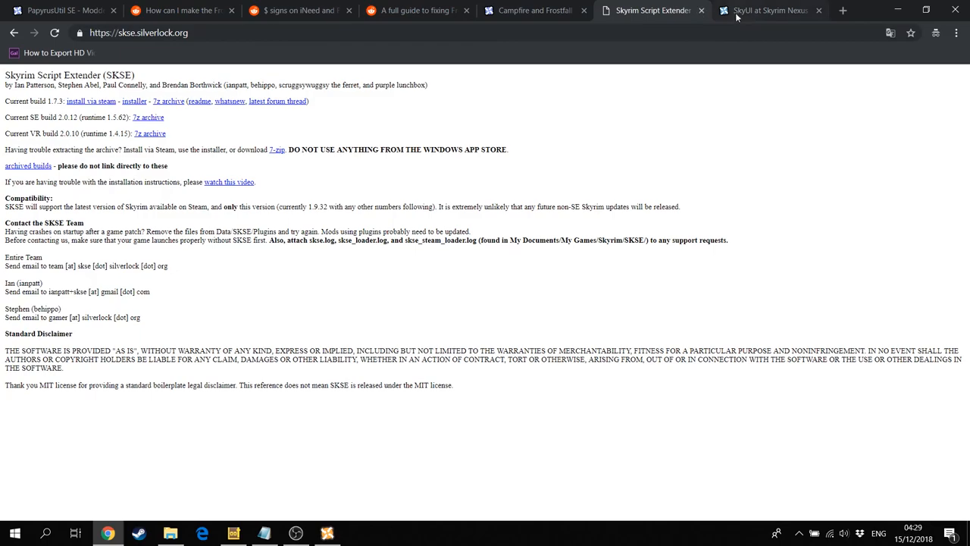
pyautogui.click(768, 10)
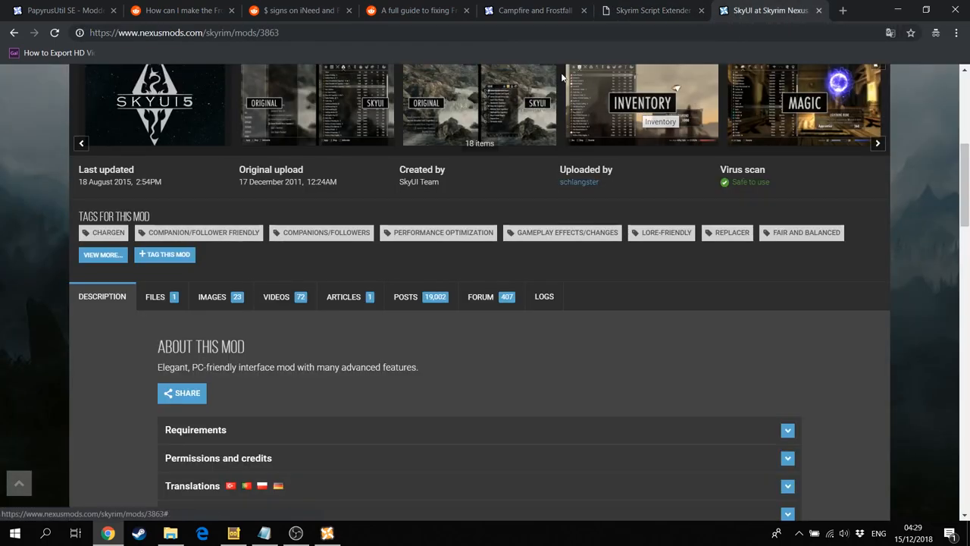
pyautogui.click(535, 10)
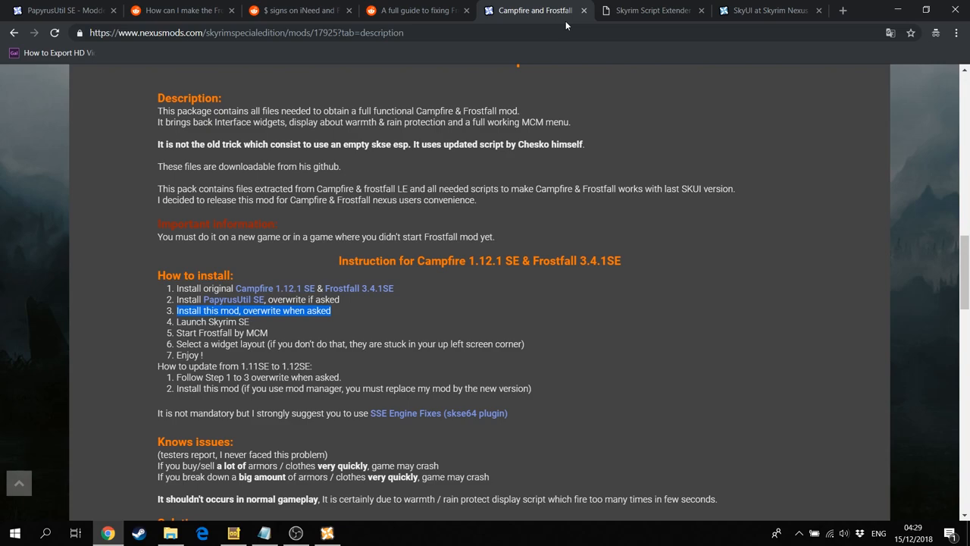
pyautogui.moveTo(593, 327)
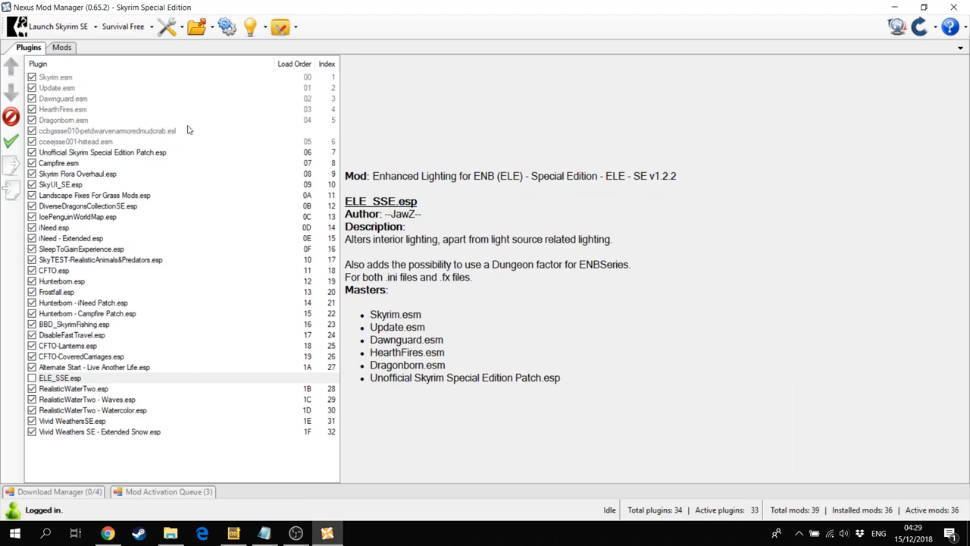
pyautogui.moveTo(144, 165)
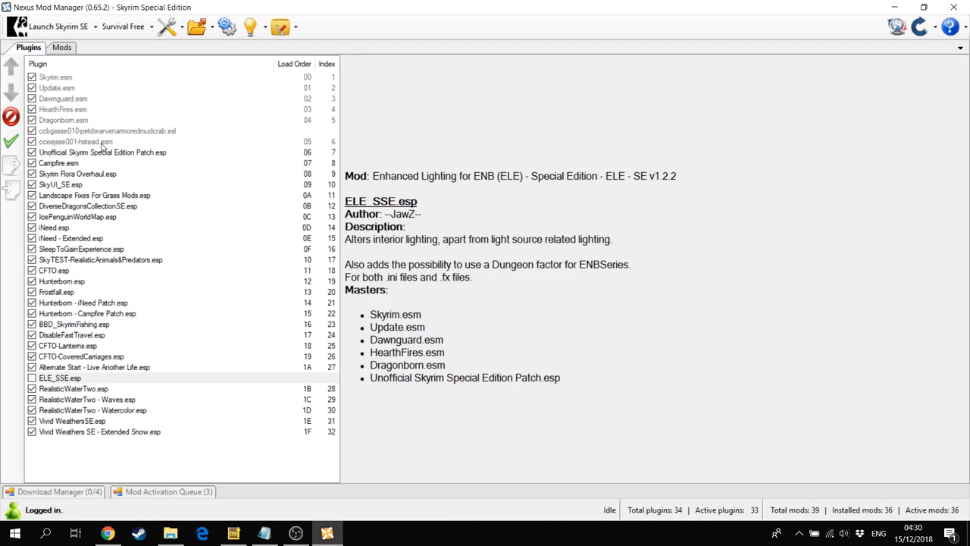
pyautogui.moveTo(102, 159)
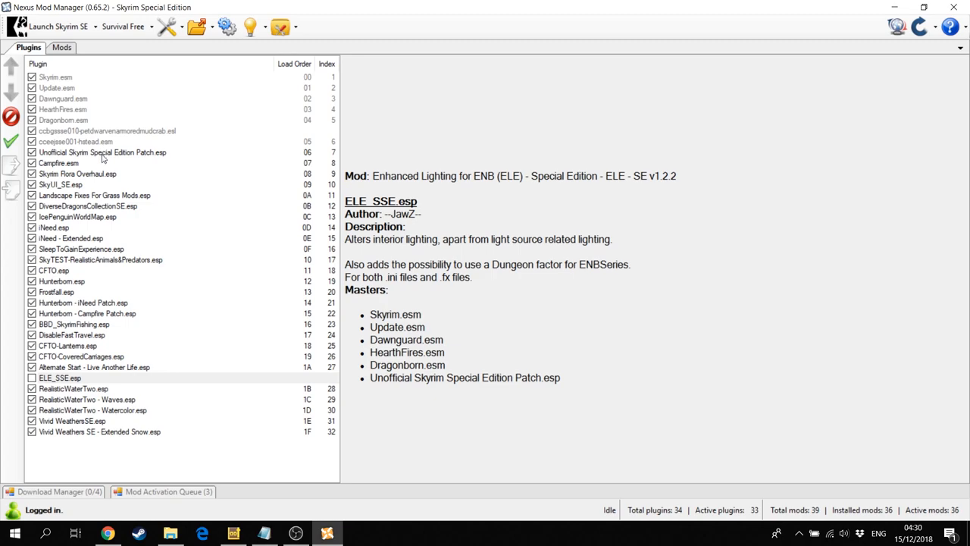
pyautogui.moveTo(82, 180)
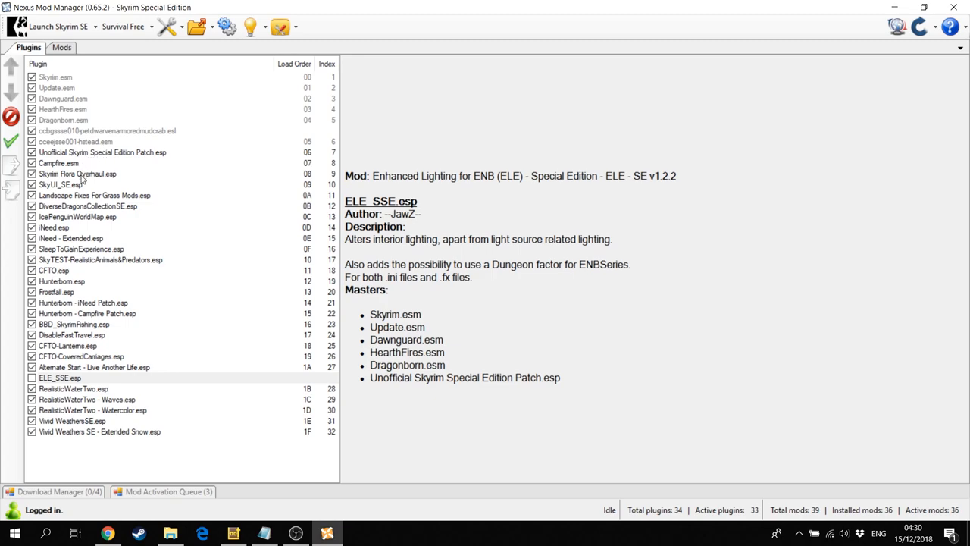
pyautogui.moveTo(85, 199)
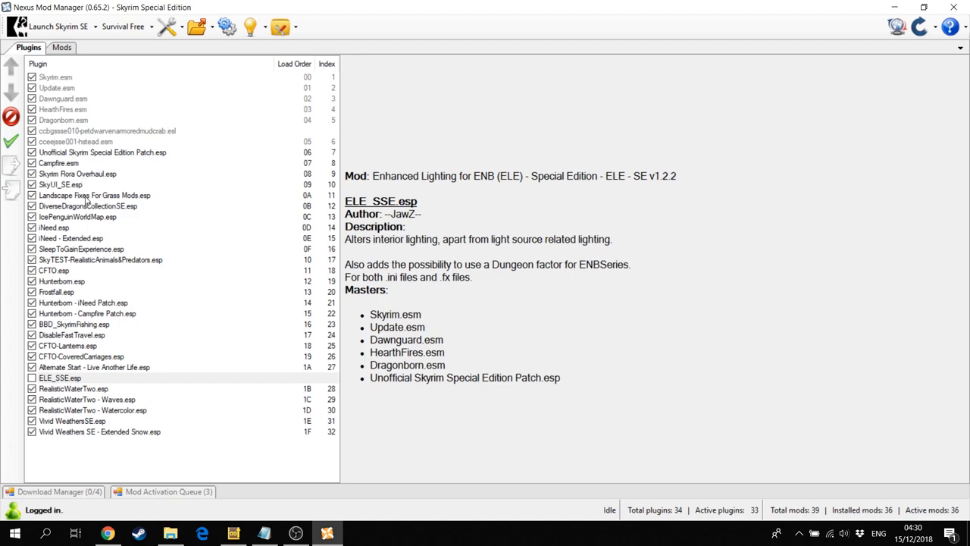
pyautogui.moveTo(87, 213)
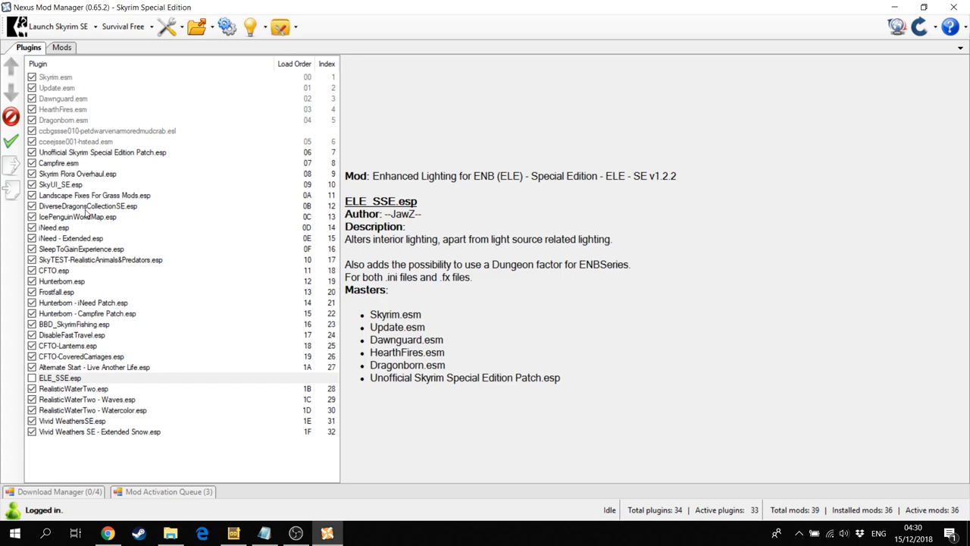
pyautogui.moveTo(84, 223)
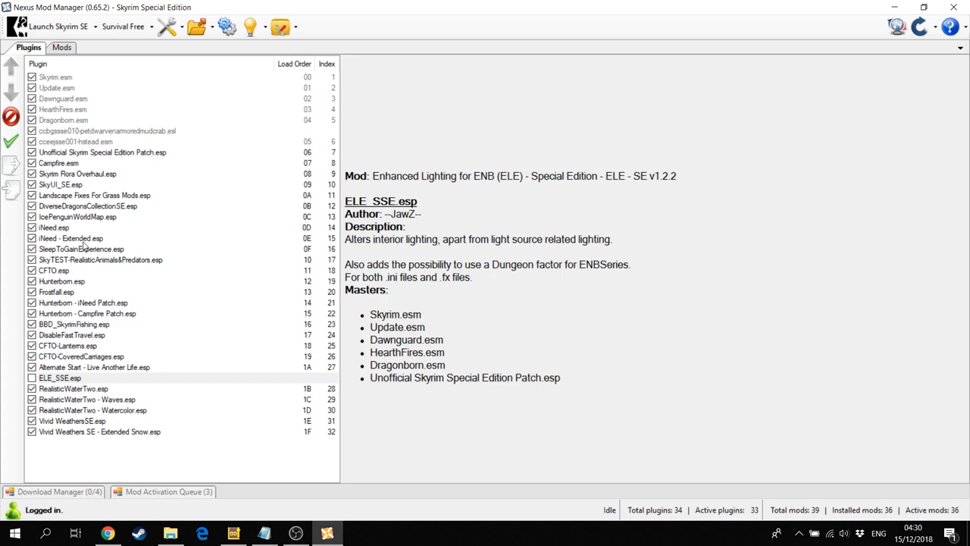
pyautogui.moveTo(82, 248)
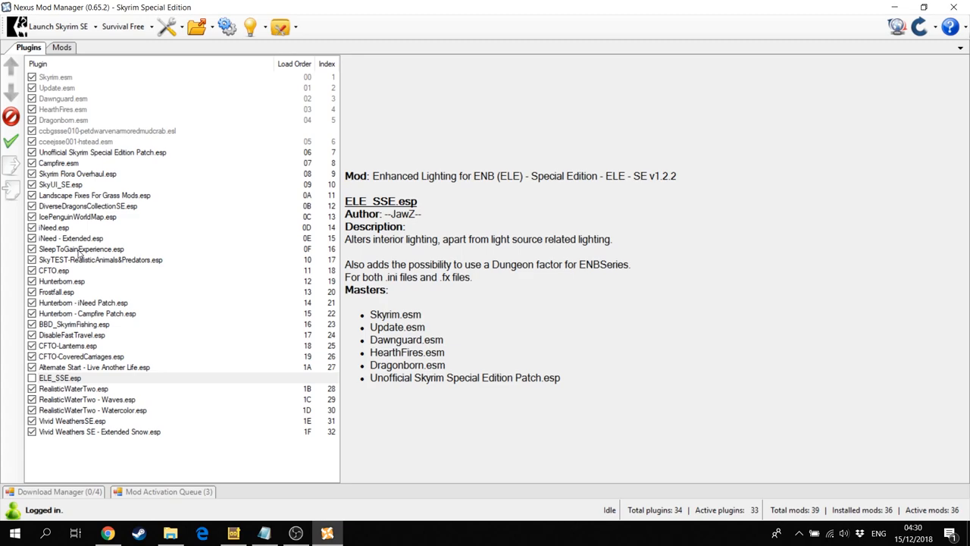
pyautogui.moveTo(80, 256)
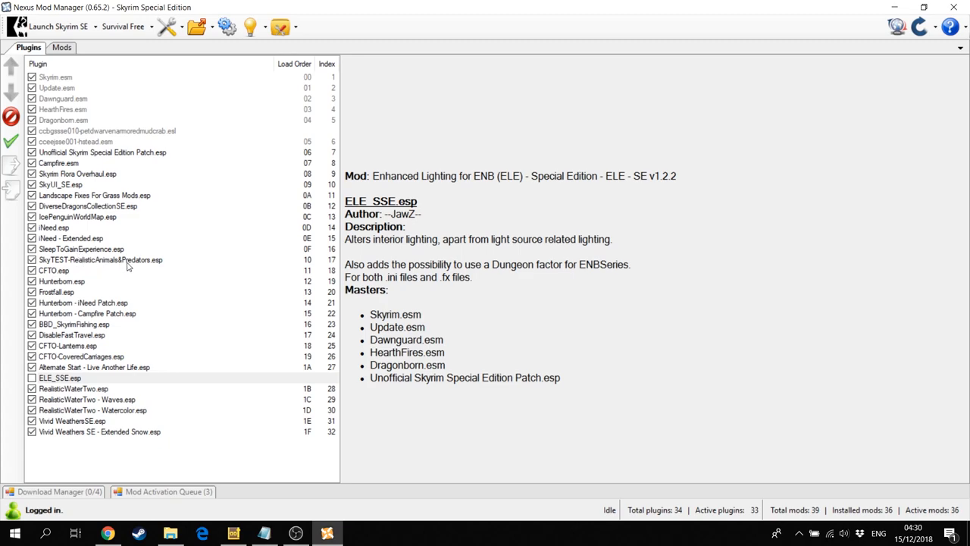
pyautogui.moveTo(62, 277)
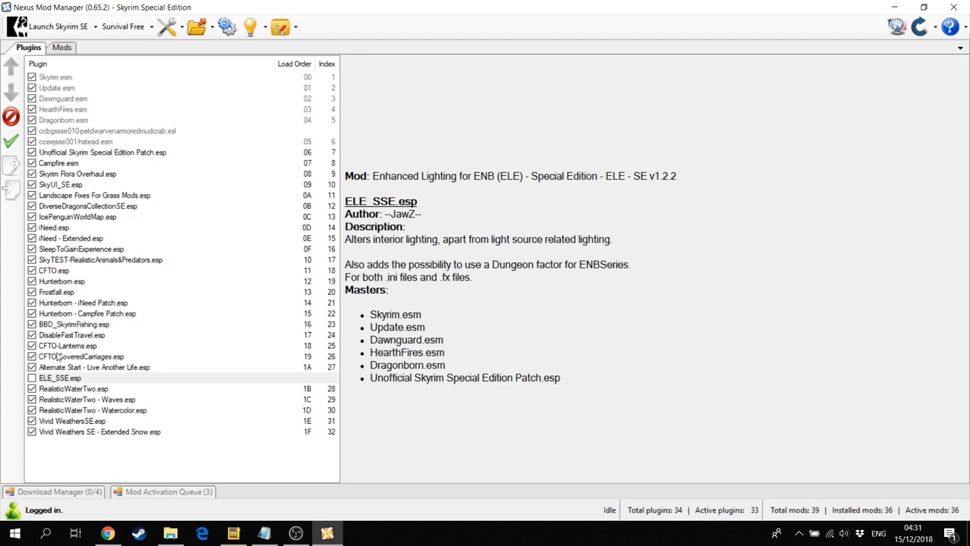
pyautogui.moveTo(81, 345)
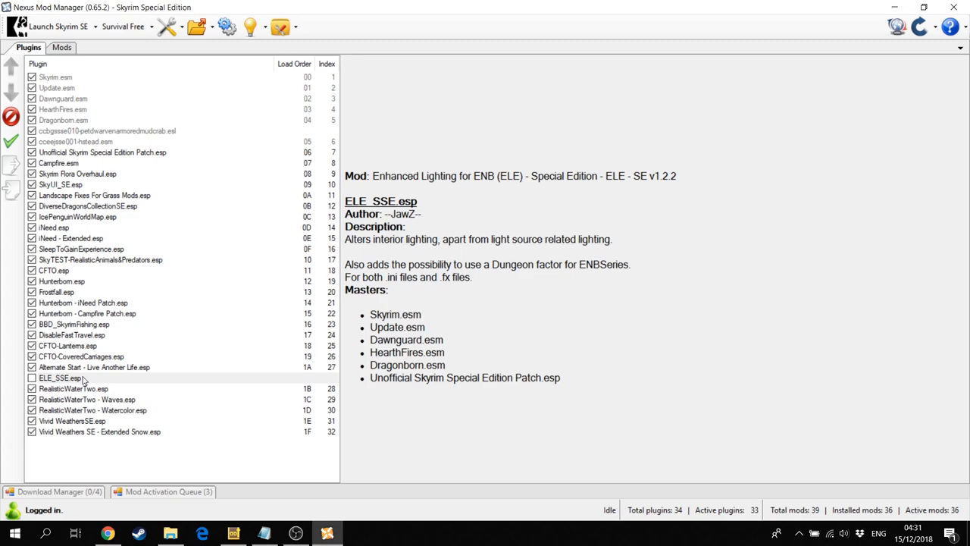
pyautogui.moveTo(82, 342)
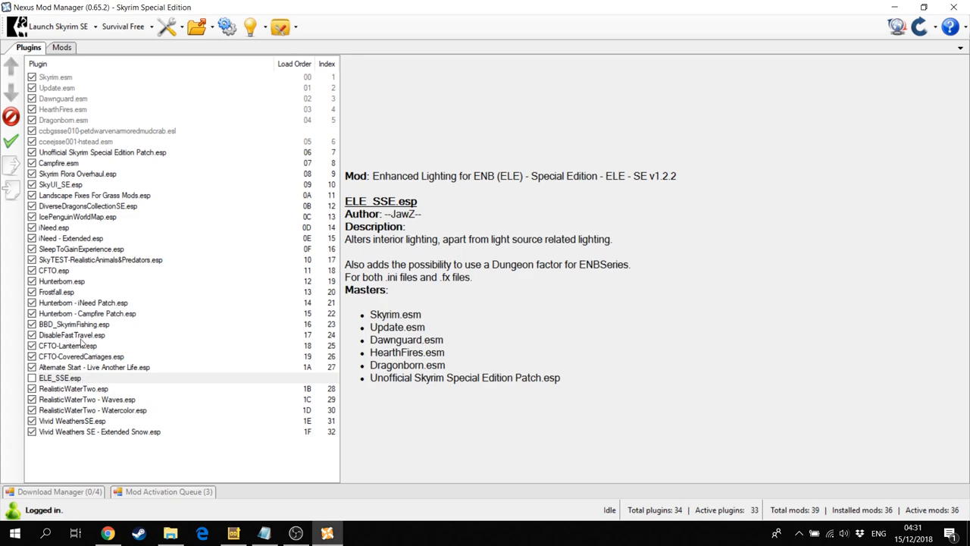
pyautogui.moveTo(82, 343)
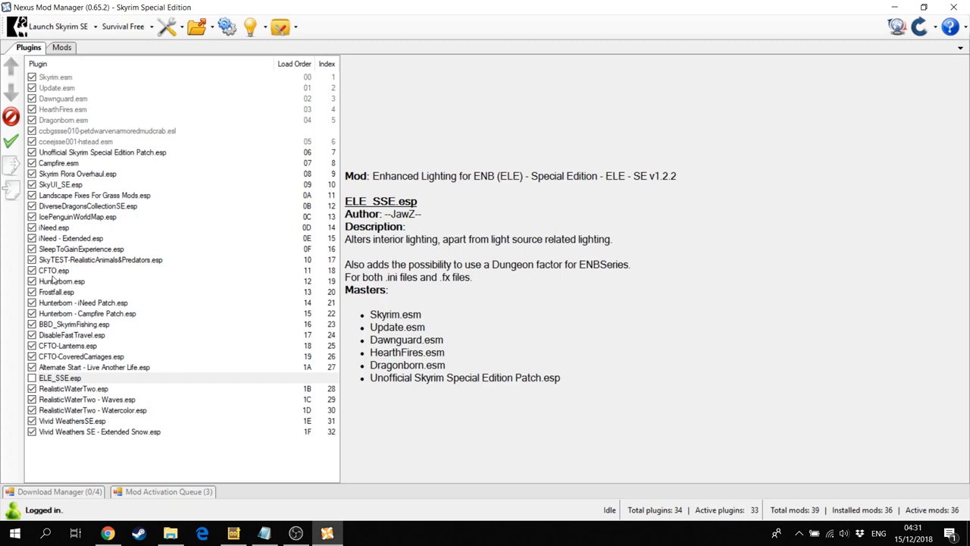
pyautogui.moveTo(53, 273)
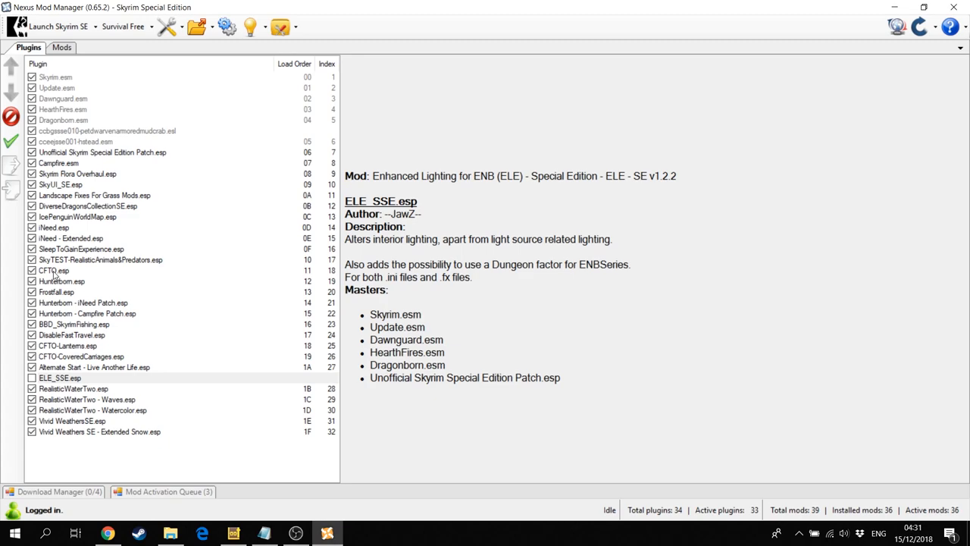
pyautogui.moveTo(59, 288)
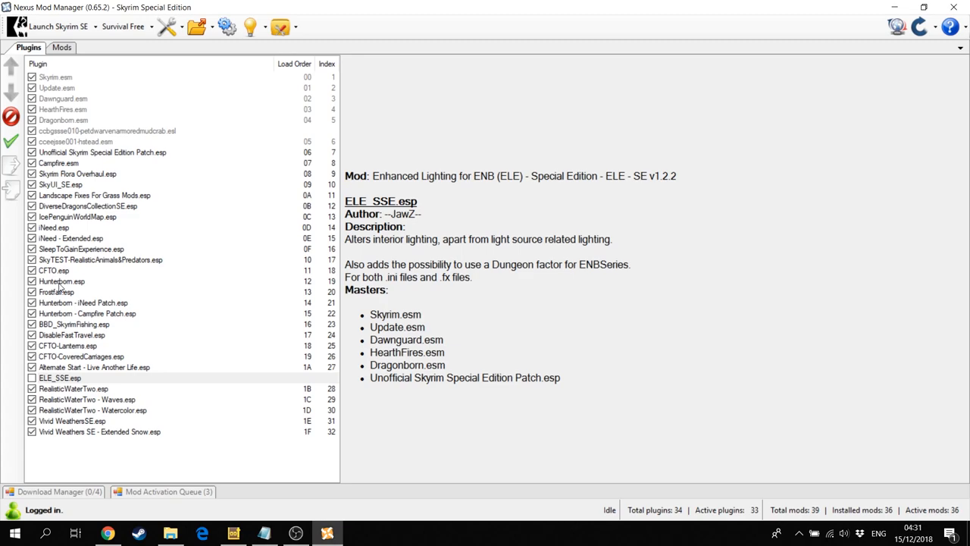
pyautogui.moveTo(60, 289)
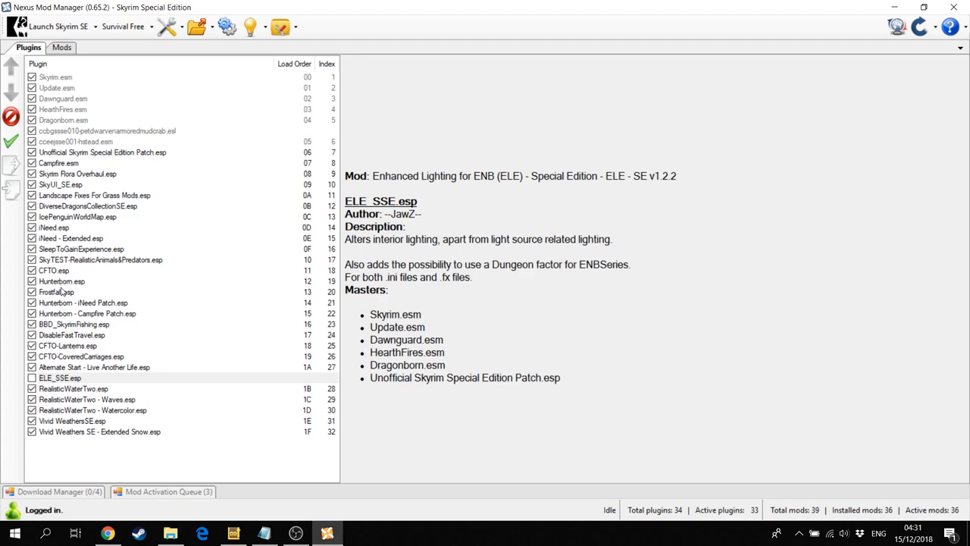
pyautogui.moveTo(65, 294)
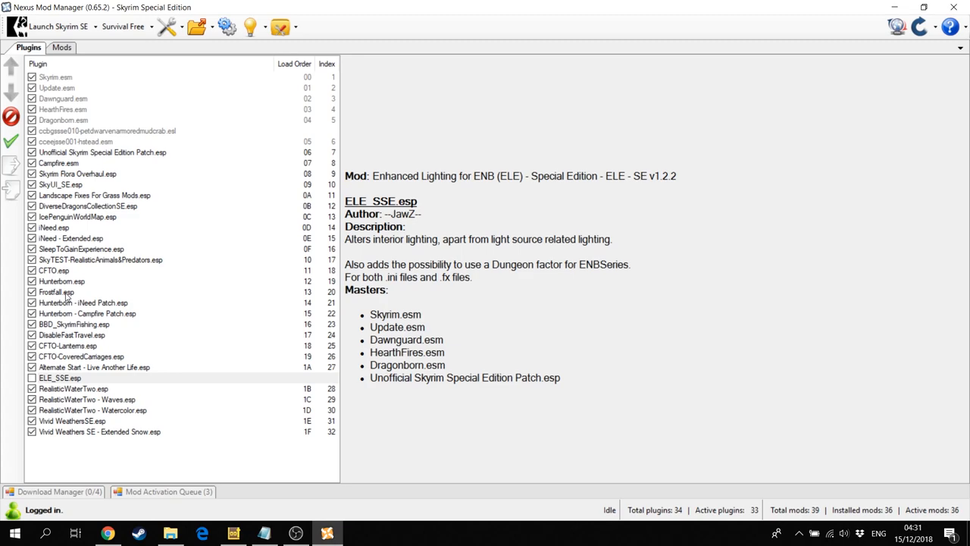
pyautogui.moveTo(75, 332)
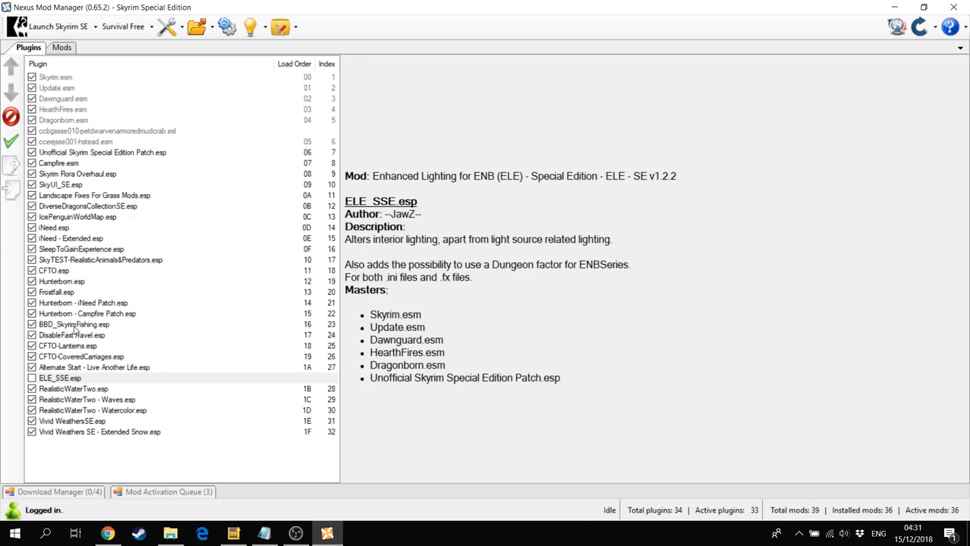
pyautogui.moveTo(75, 347)
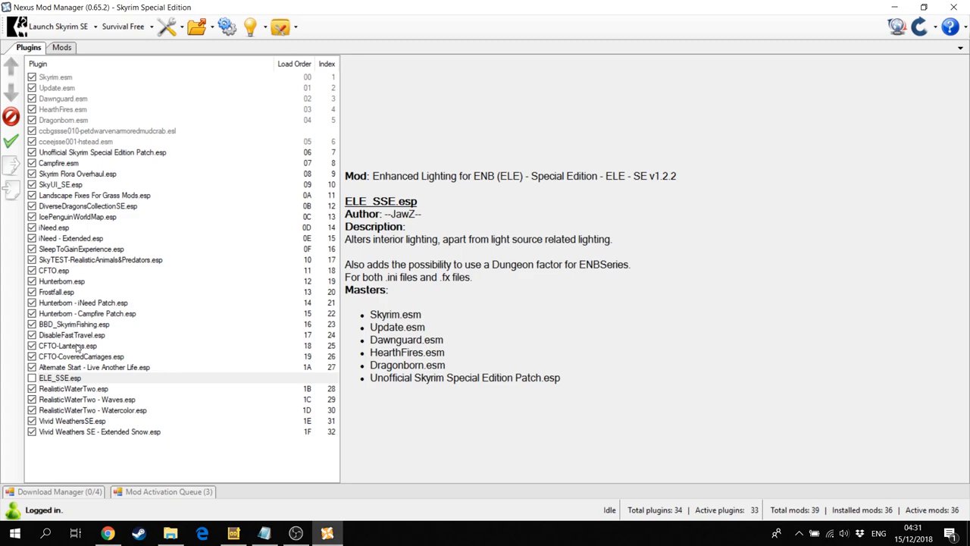
pyautogui.moveTo(83, 370)
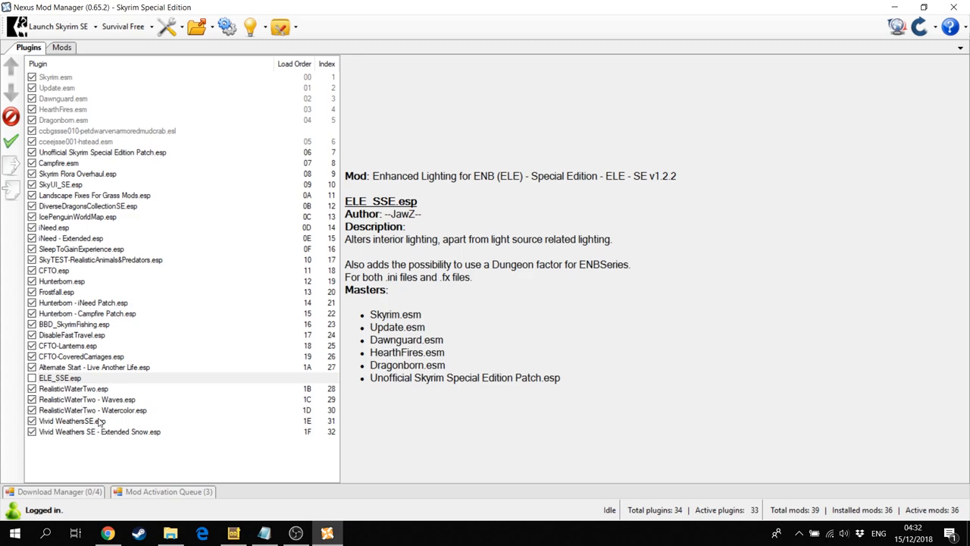
pyautogui.moveTo(111, 425)
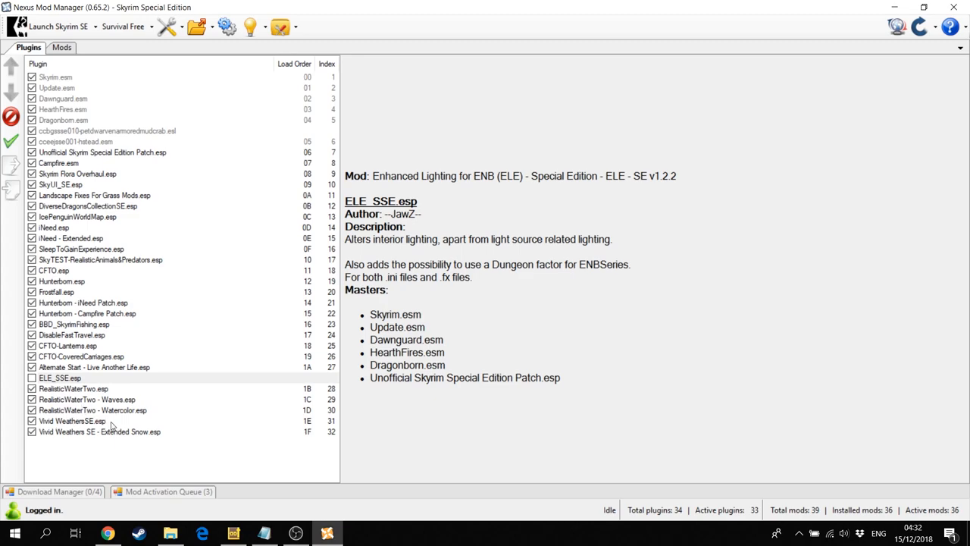